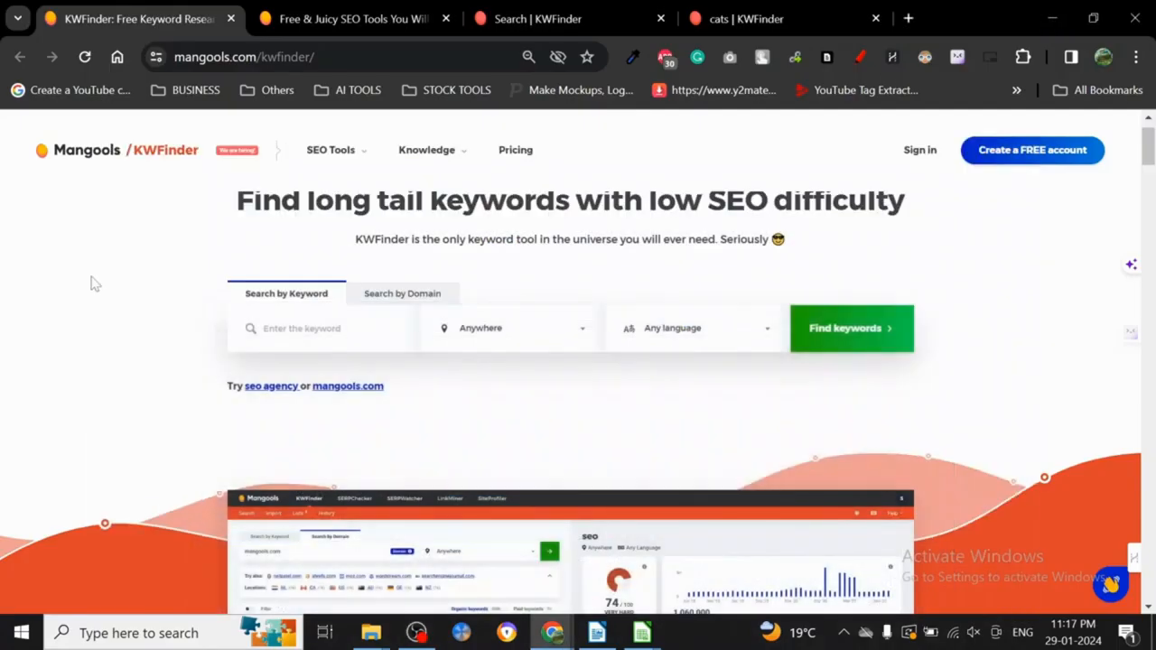
pyautogui.moveTo(145, 161)
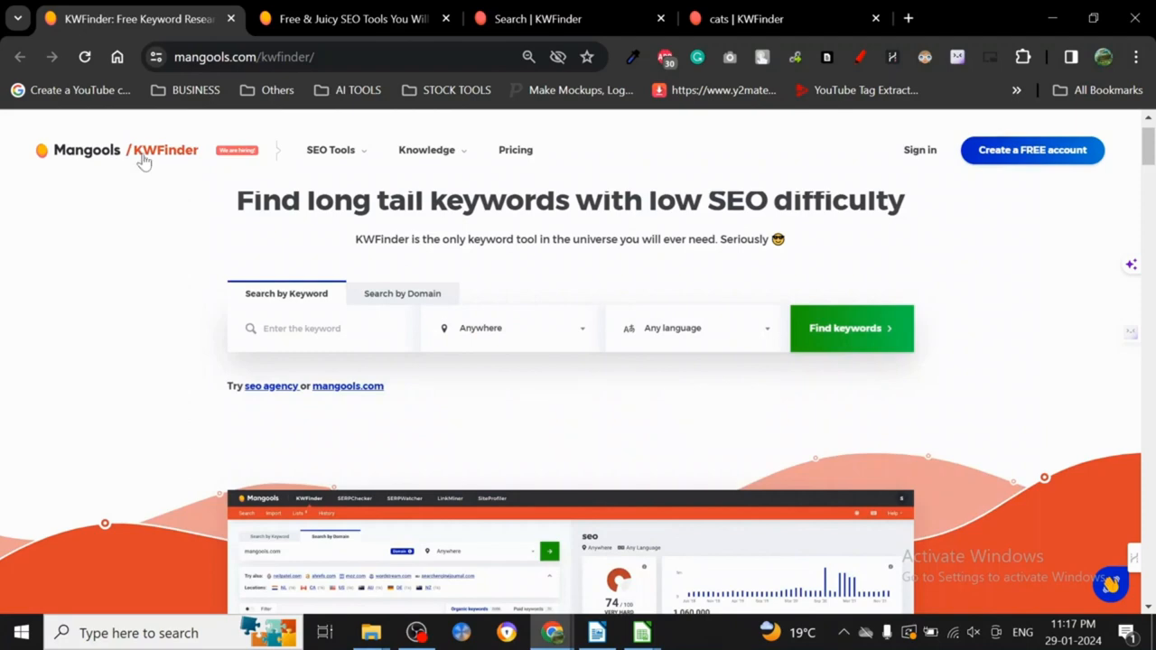
pyautogui.moveTo(131, 237)
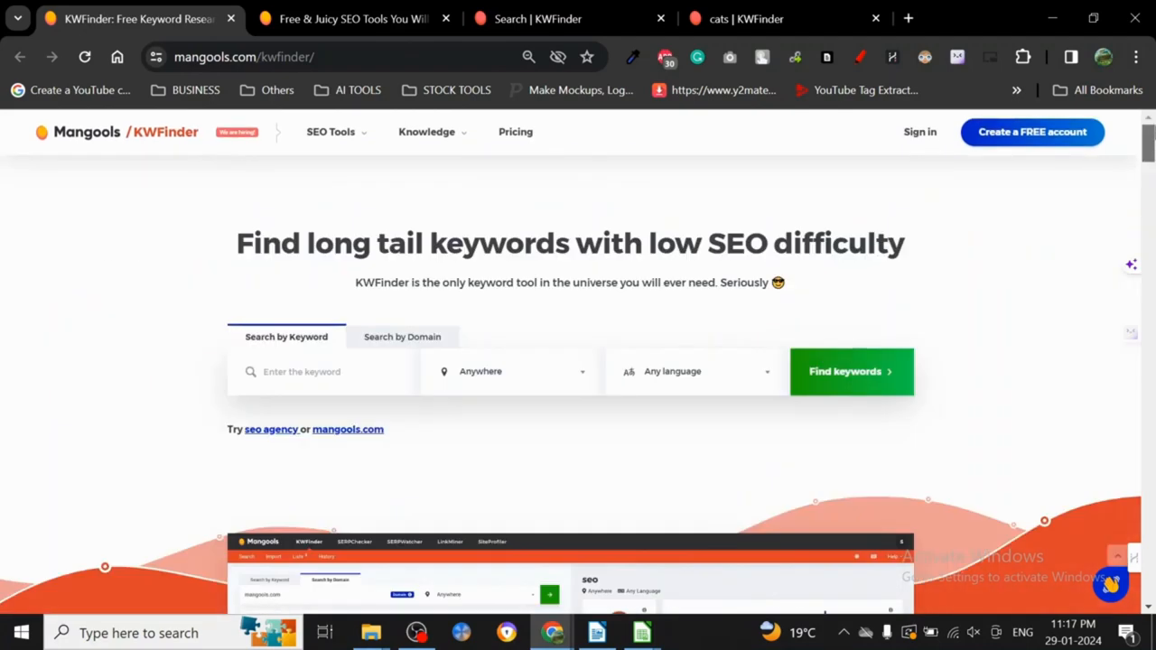
# Browse the KWFinder landing page, empty search app and pricing tabs, ending scrolled down the pricing page
pyautogui.click(343, 19)
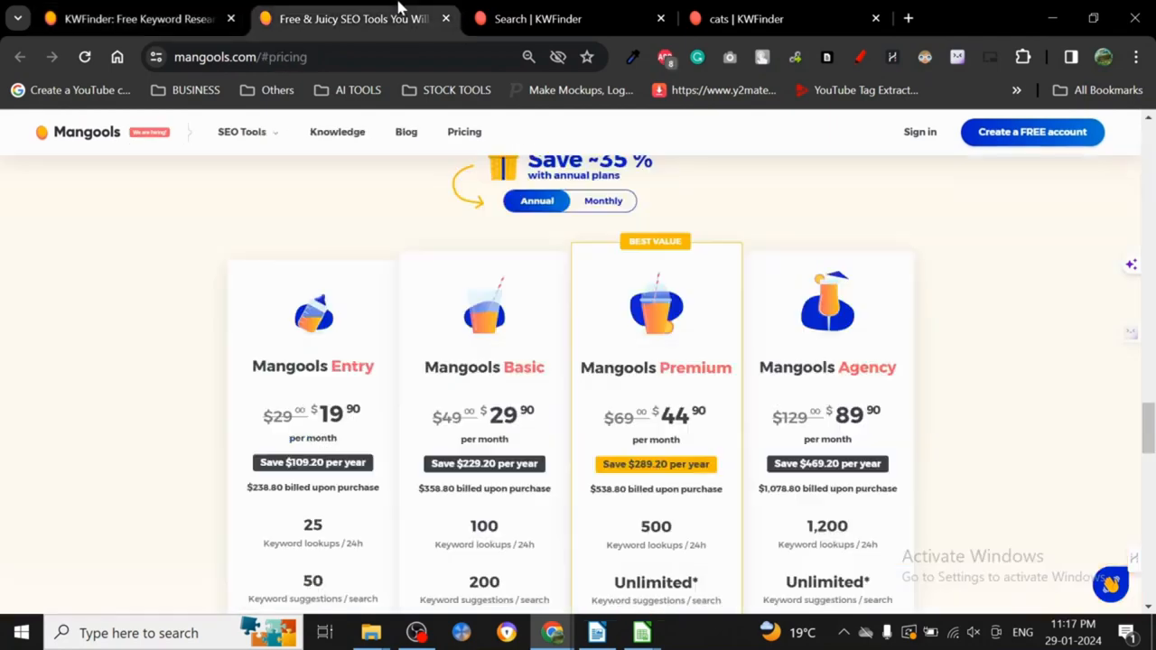
pyautogui.moveTo(637, 9)
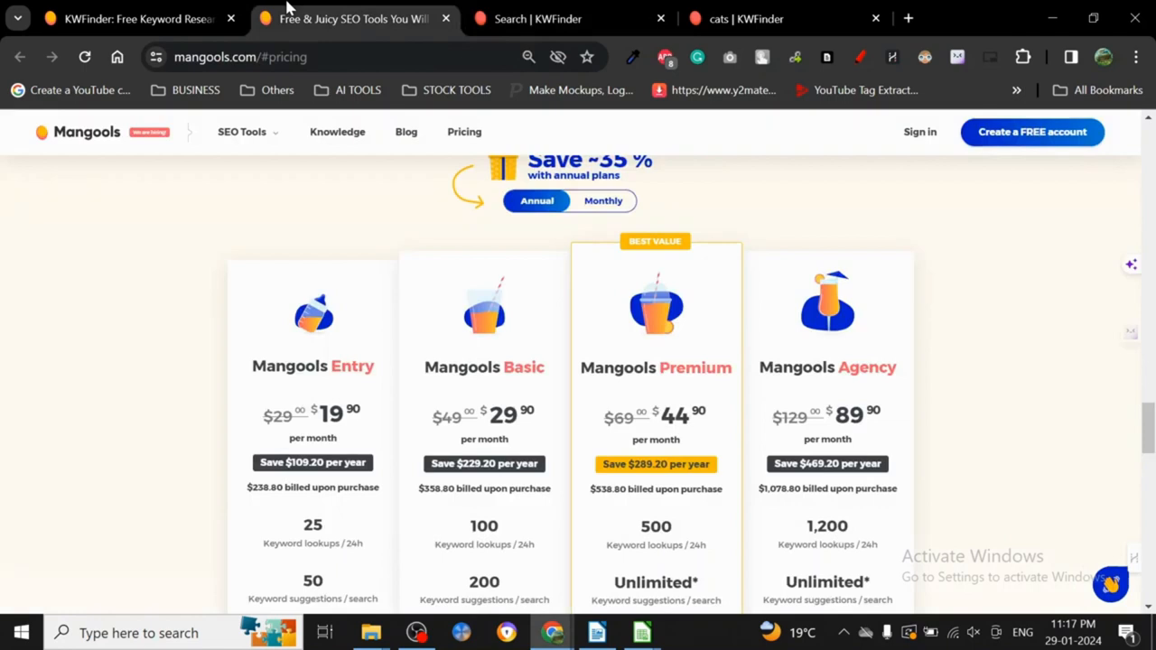
pyautogui.click(551, 20)
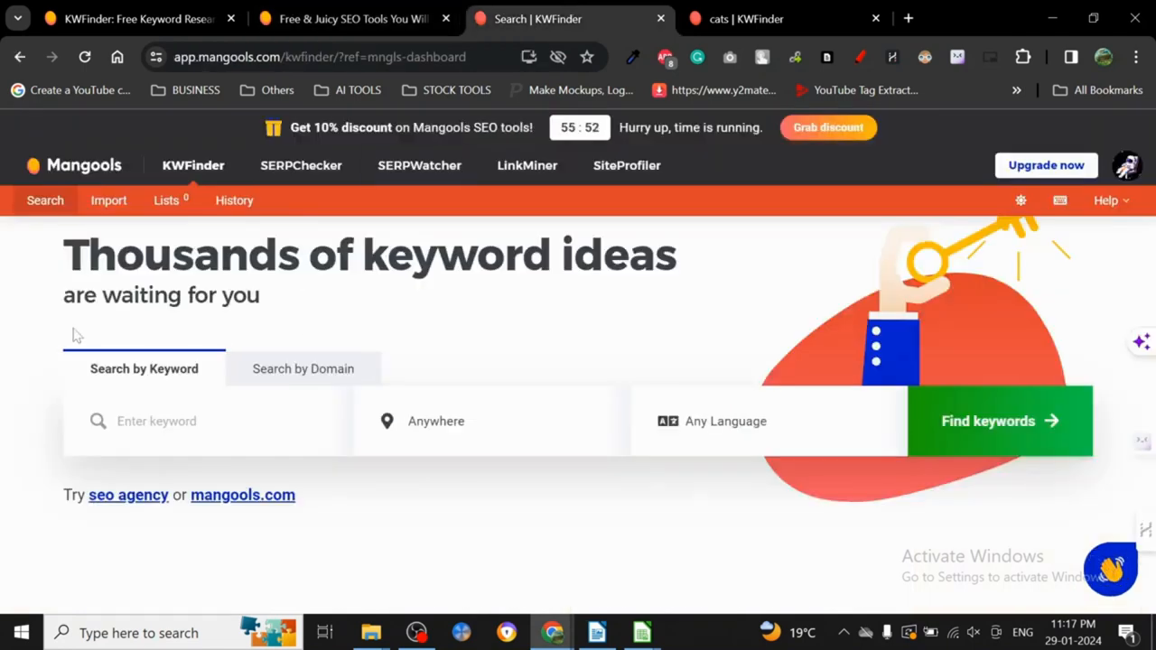
pyautogui.moveTo(788, 310)
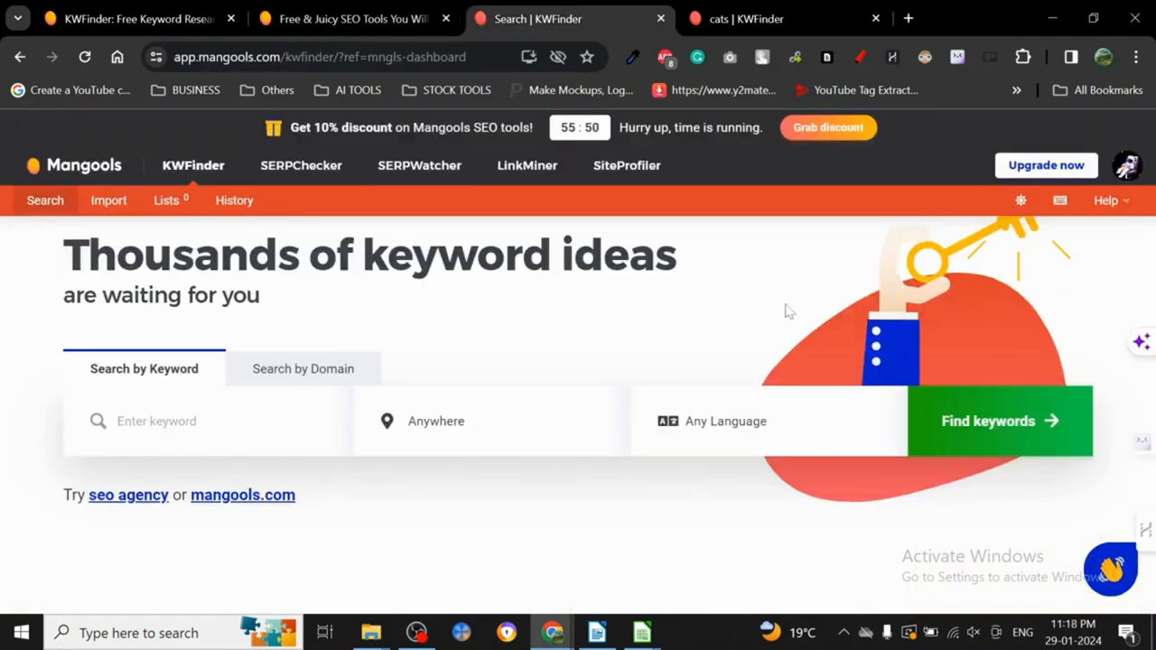
pyautogui.moveTo(402, 322)
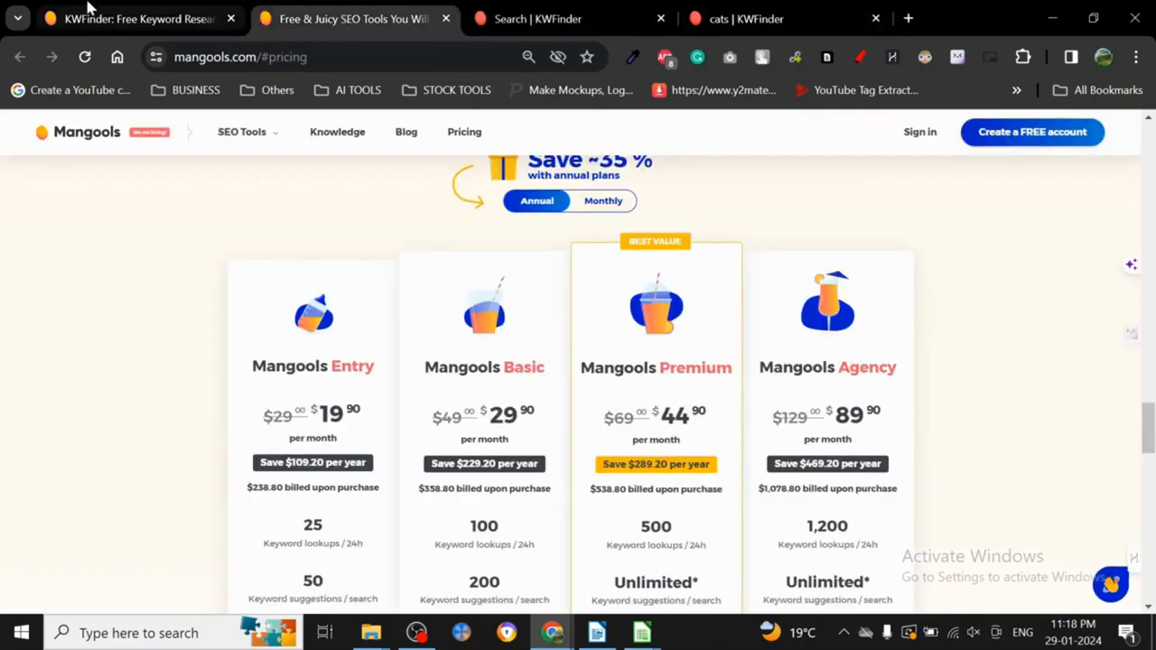
pyautogui.click(135, 18)
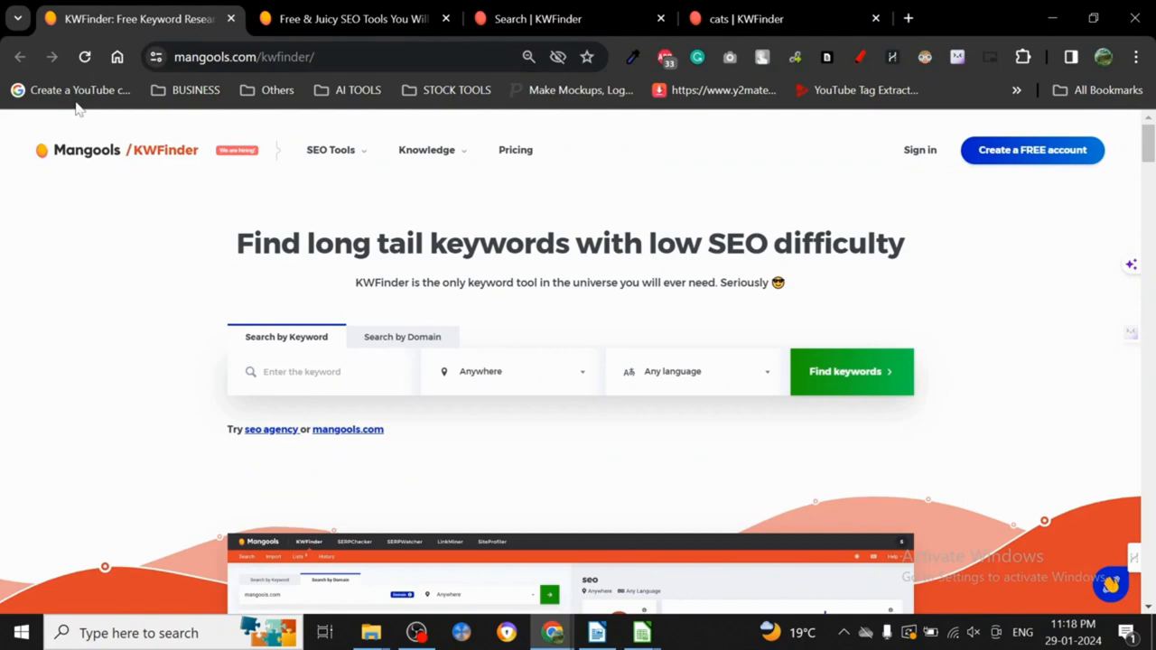
pyautogui.click(330, 150)
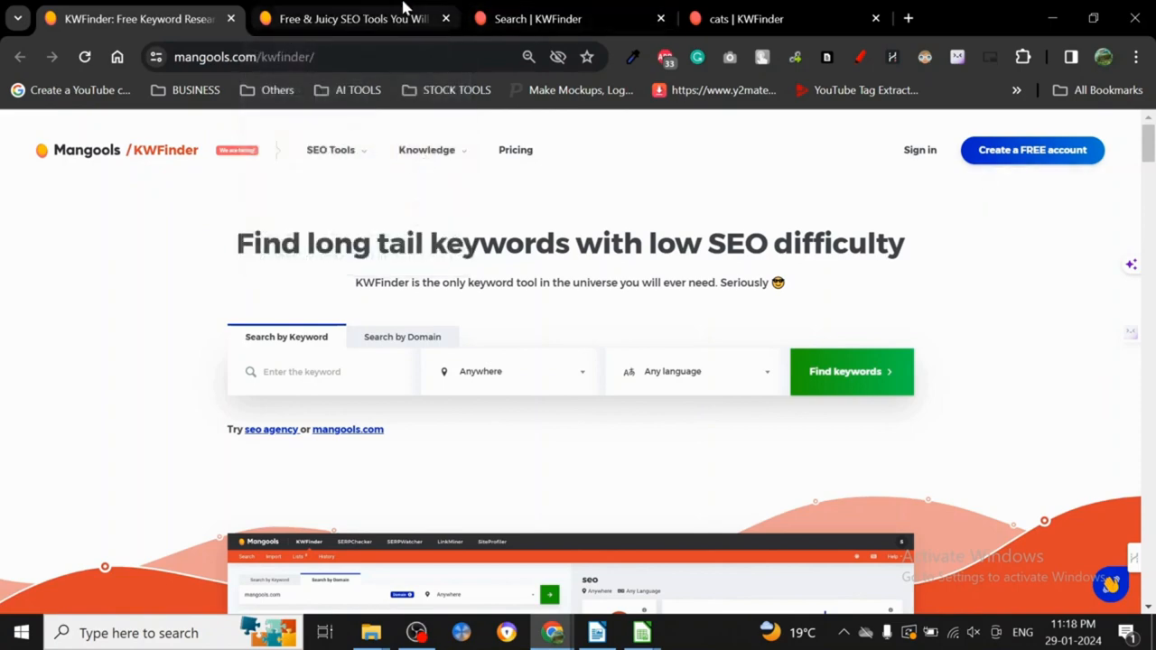
pyautogui.click(352, 18)
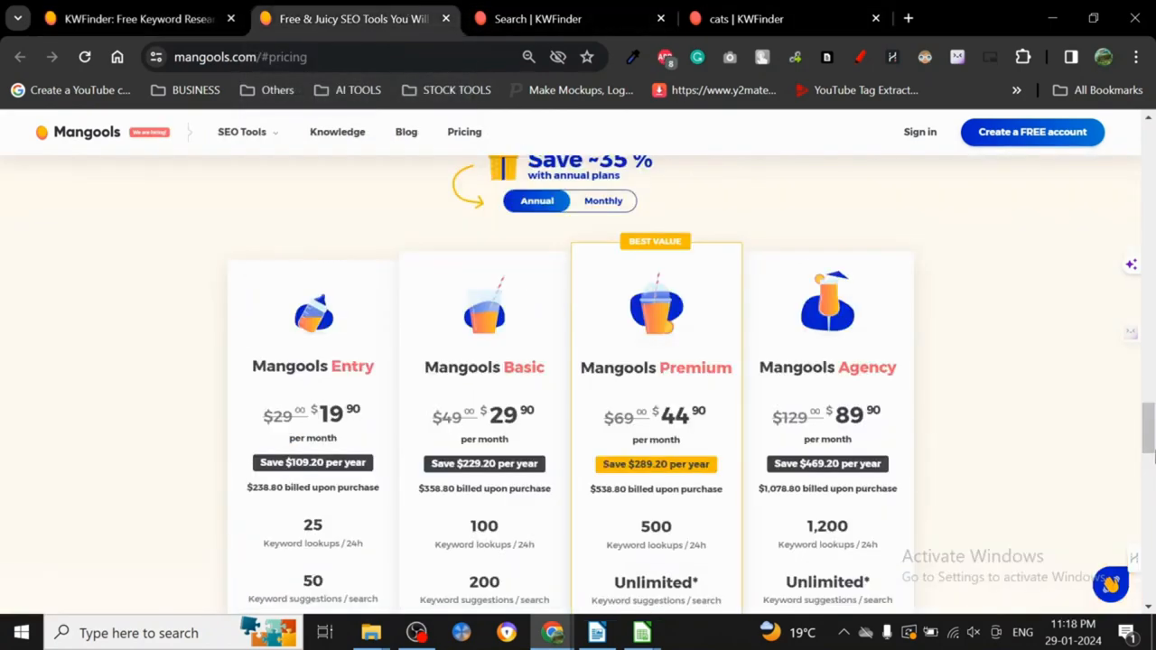
pyautogui.scroll(-3)
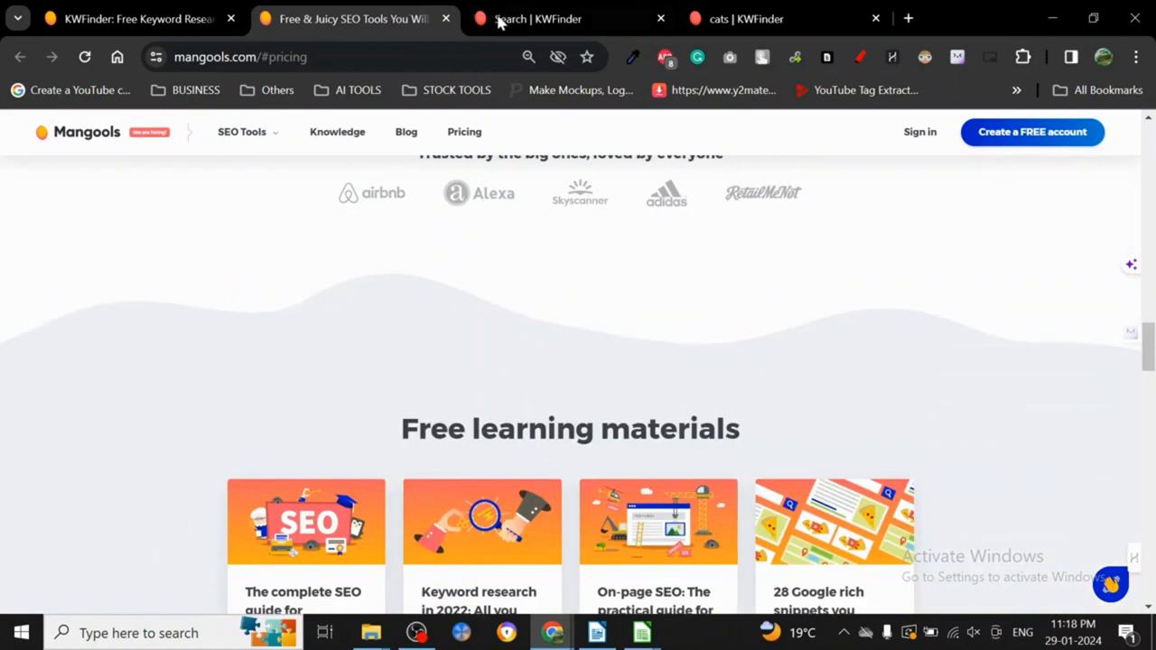
# View the 'cats' results and check the location (Anywhere) and language (Any Language) dropdowns unchanged
pyautogui.click(555, 18)
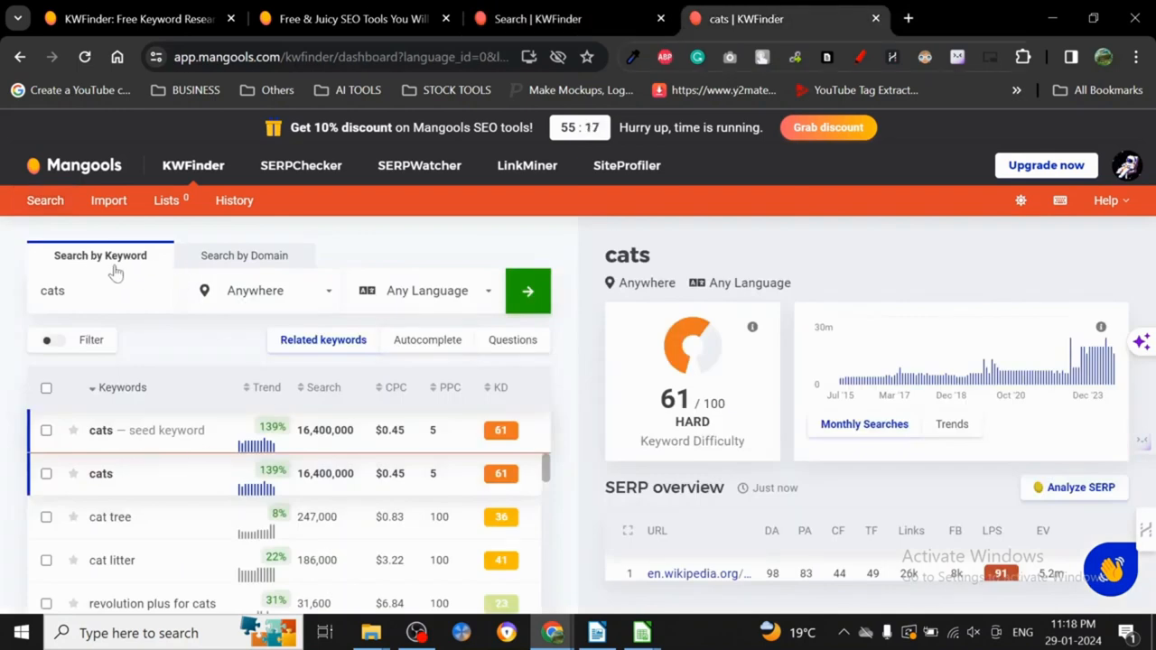
pyautogui.moveTo(147, 321)
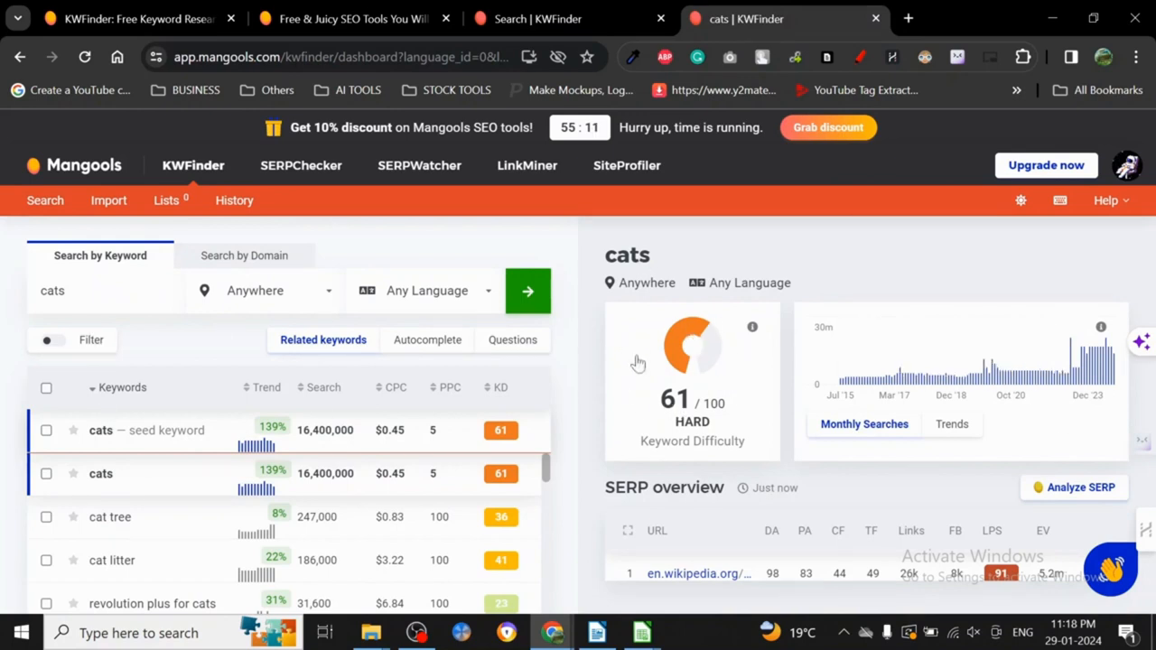
pyautogui.click(262, 290)
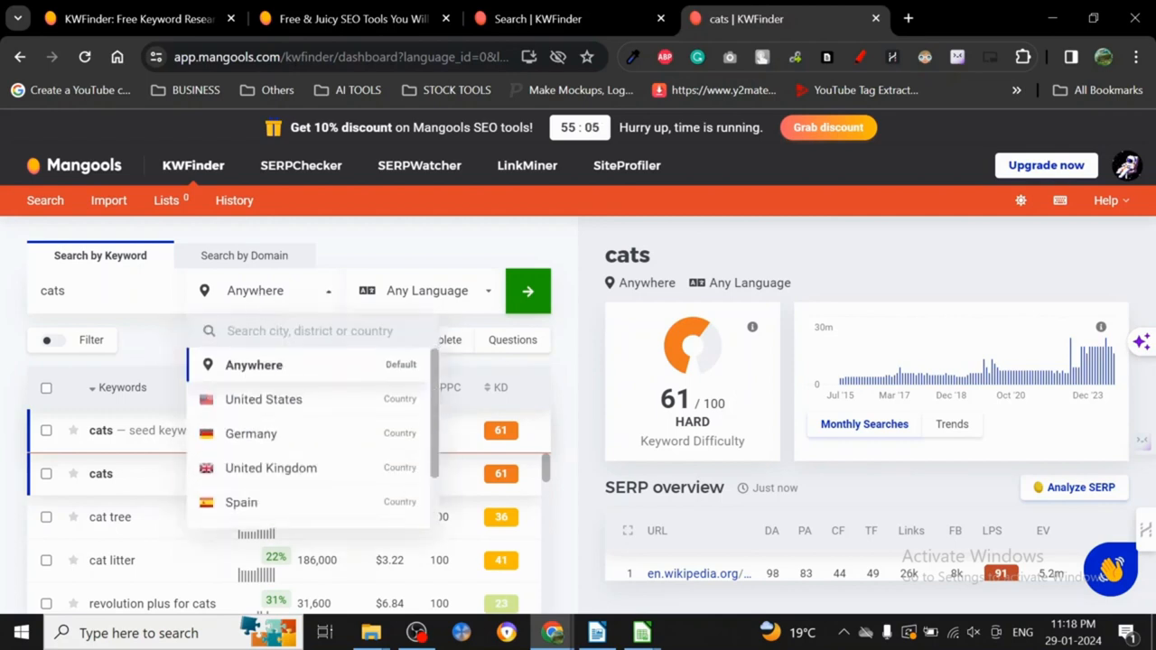
pyautogui.click(299, 307)
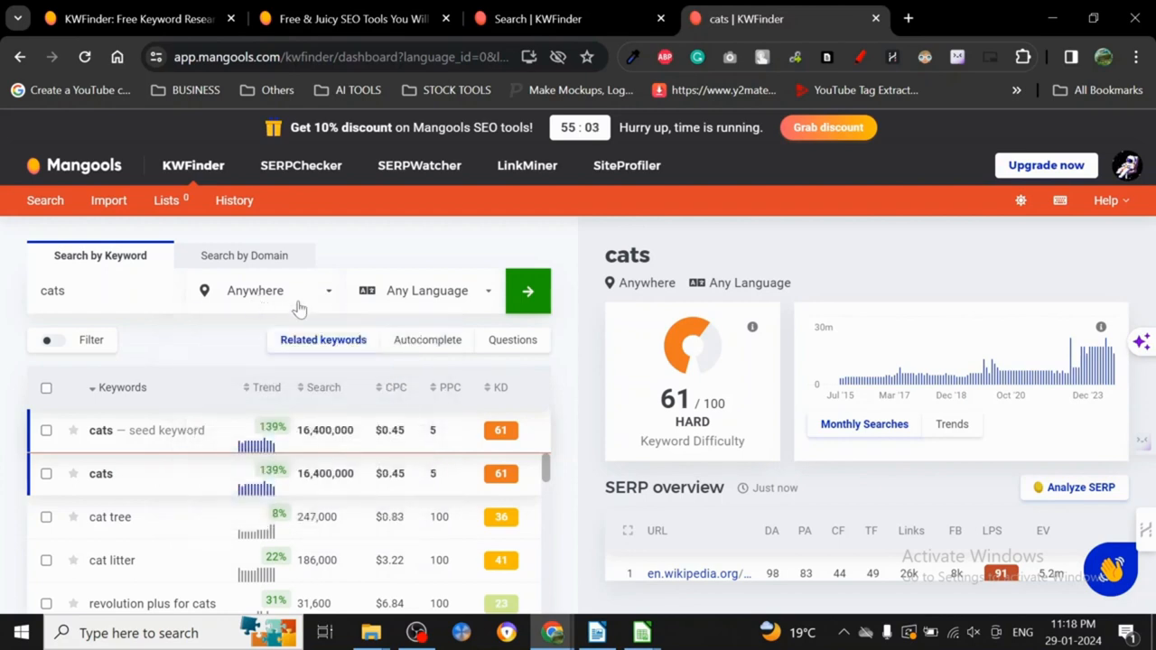
pyautogui.click(425, 290)
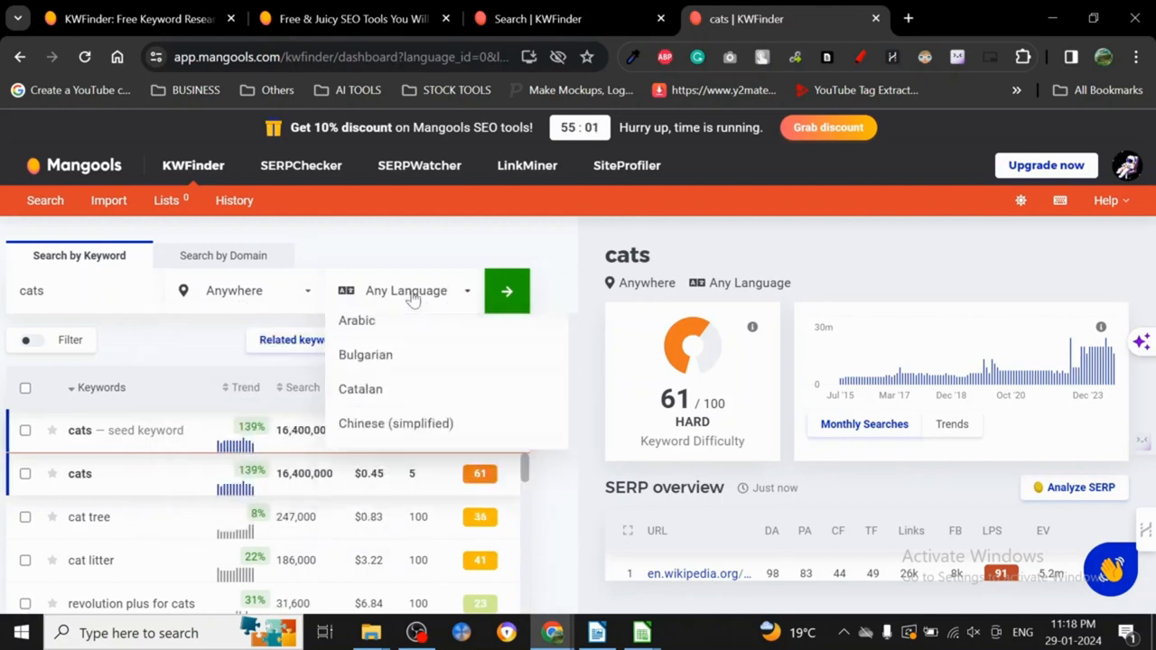
pyautogui.click(413, 290)
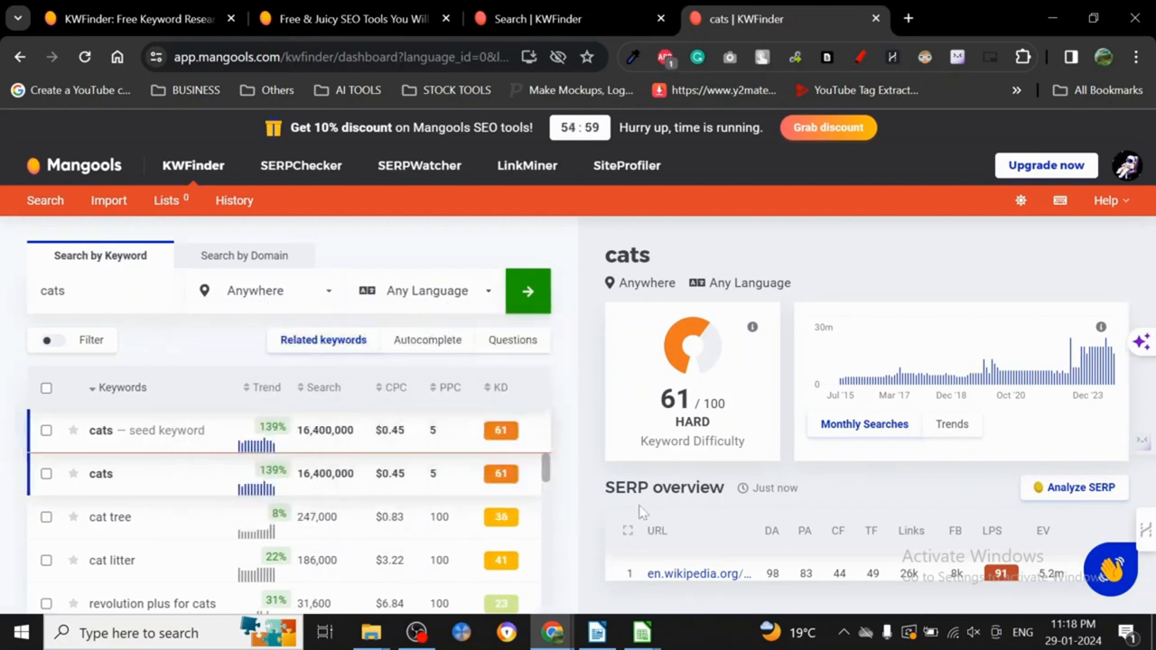
pyautogui.scroll(-3)
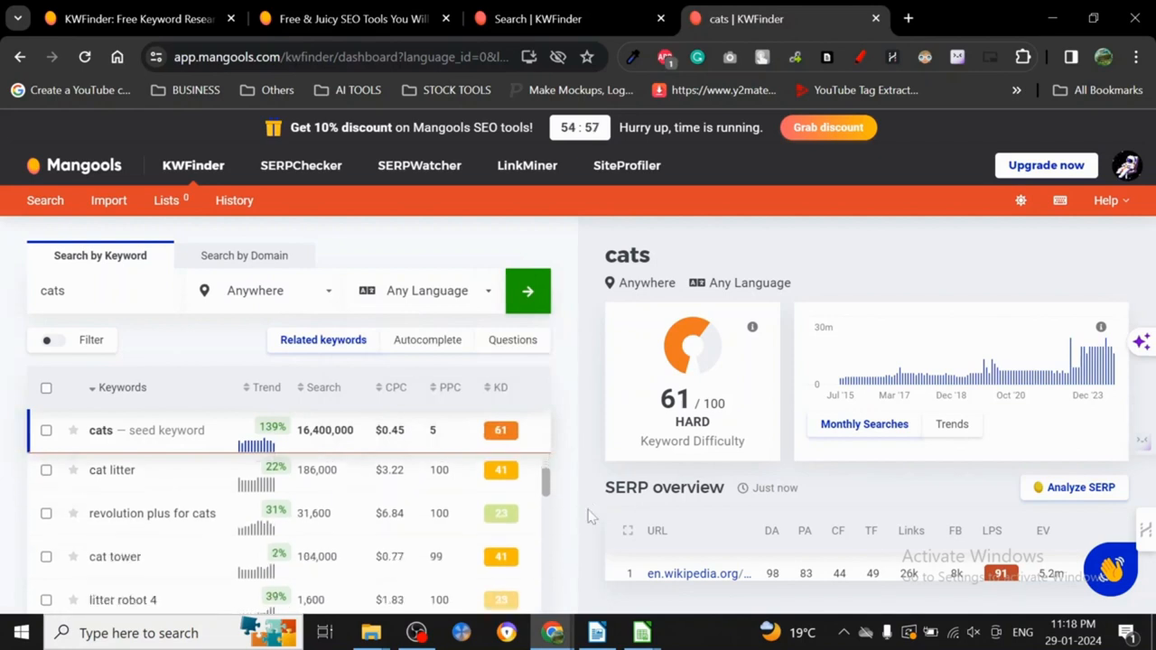
pyautogui.moveTo(900, 281)
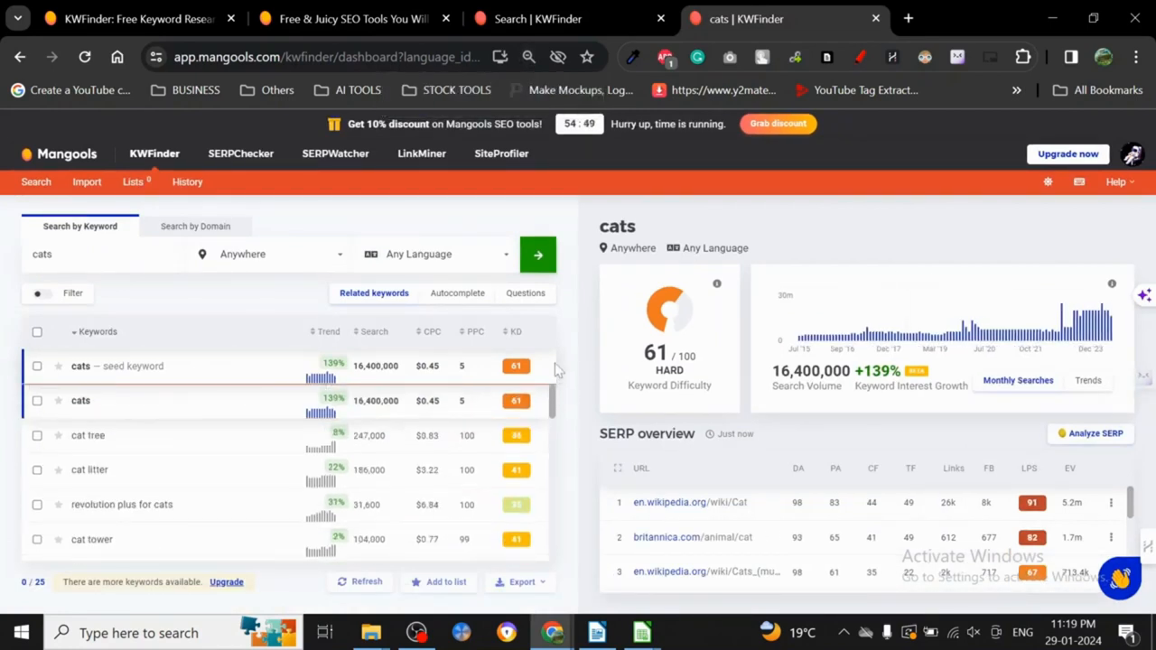
pyautogui.scroll(-3)
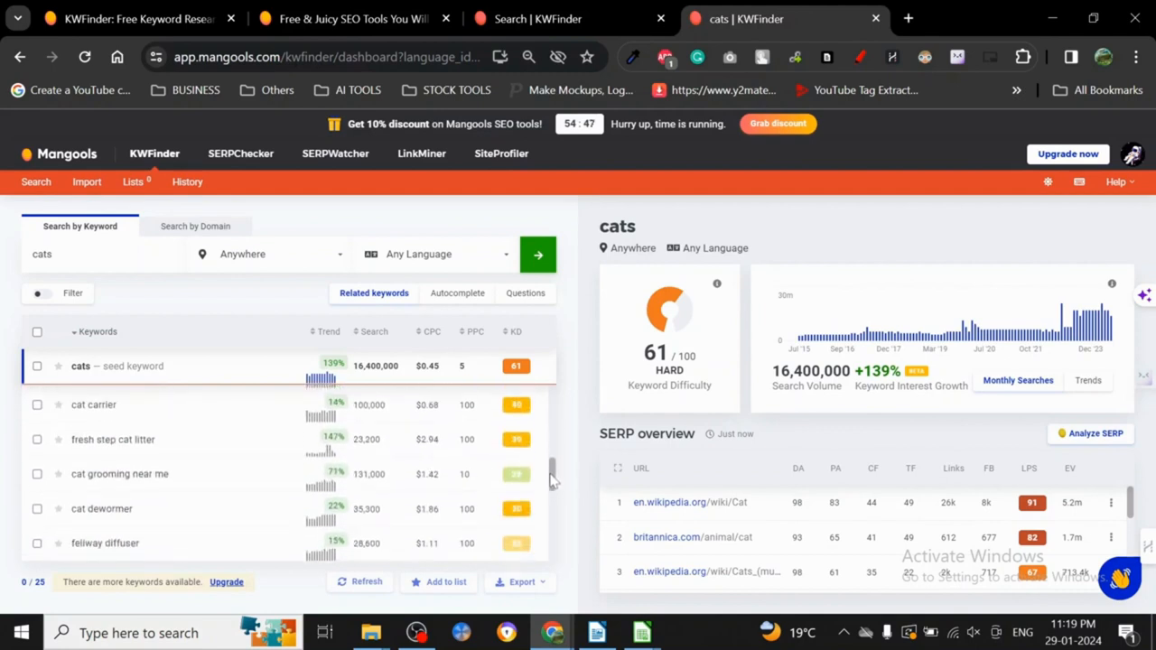
pyautogui.scroll(-3)
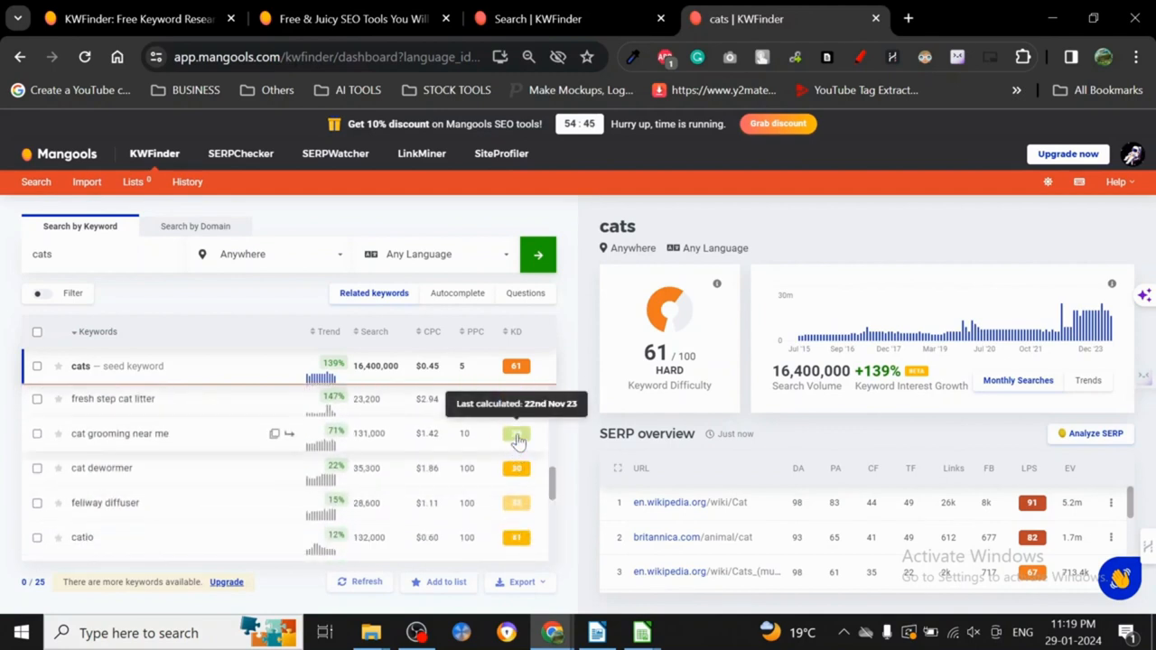
pyautogui.moveTo(515, 434)
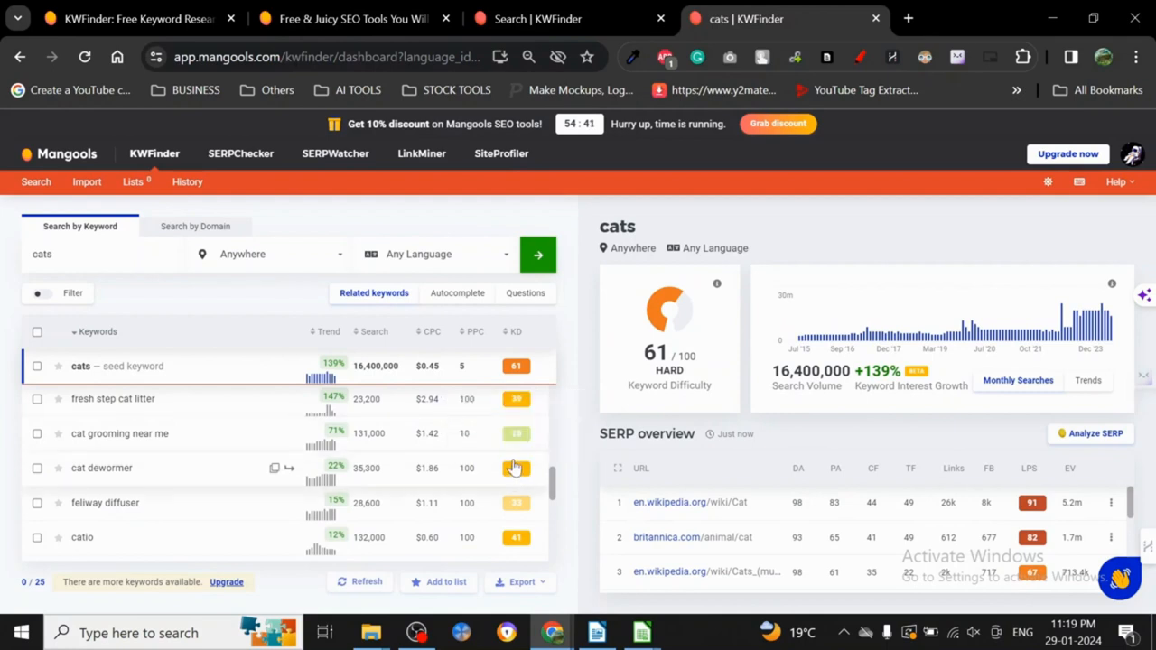
pyautogui.moveTo(511, 443)
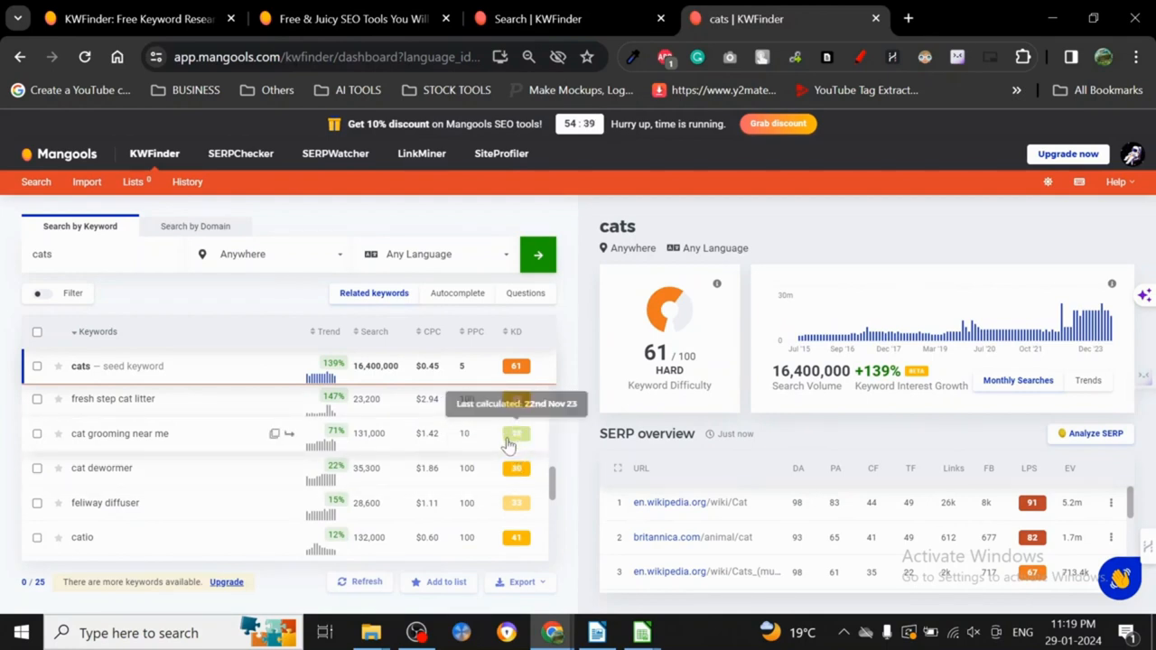
pyautogui.moveTo(547, 484)
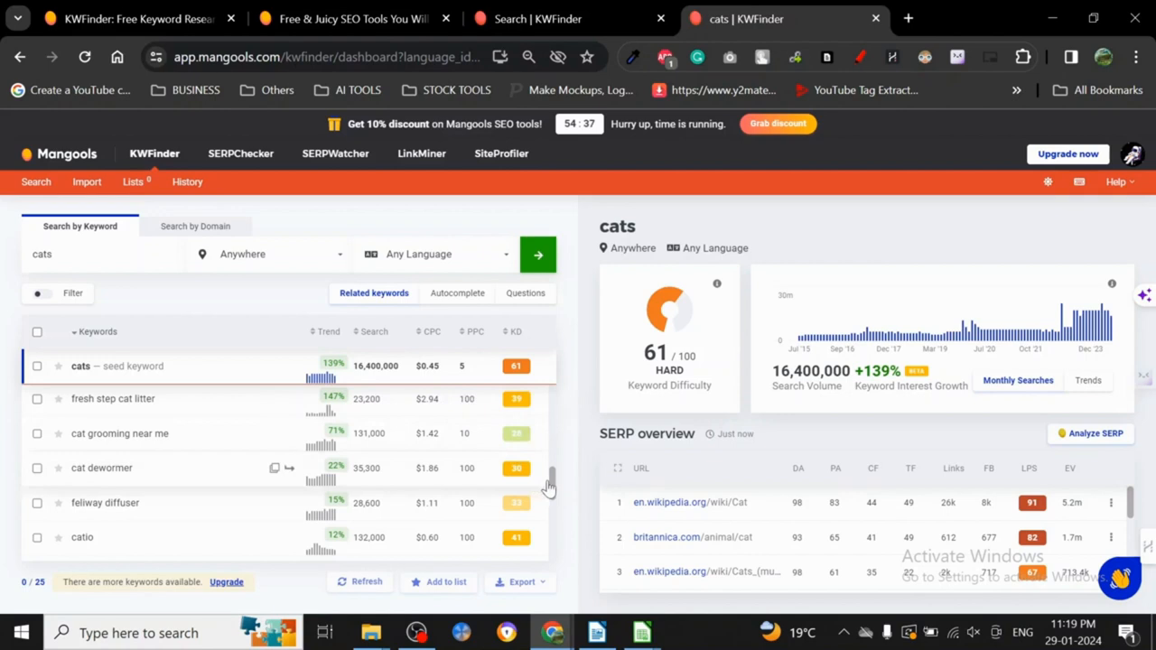
pyautogui.moveTo(513, 445)
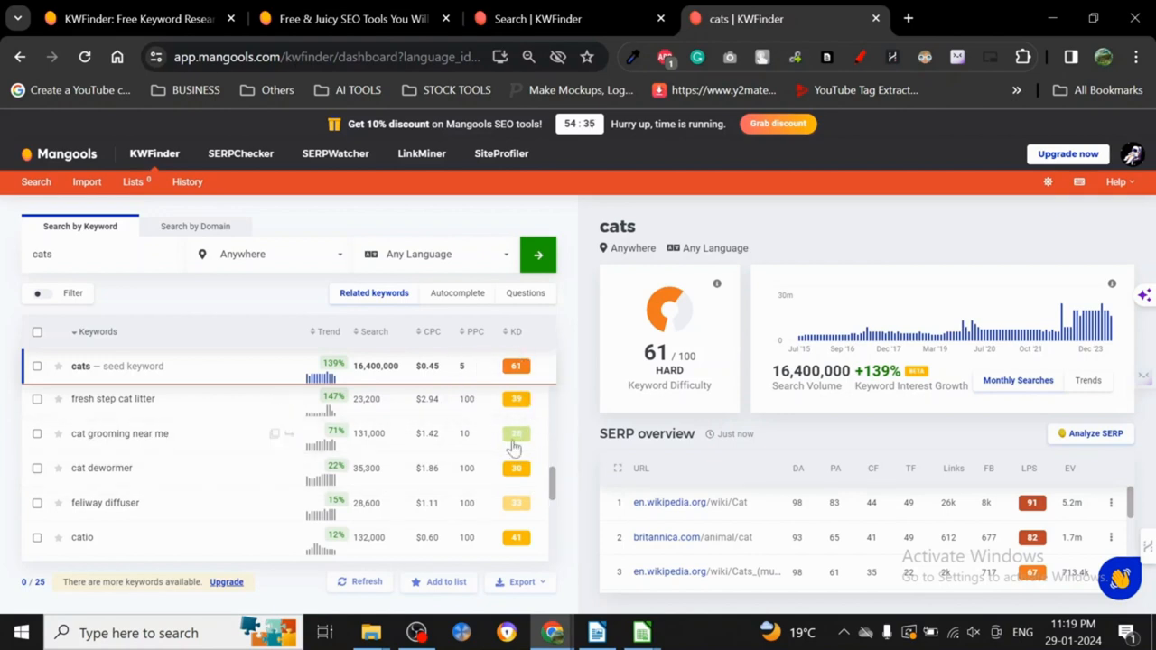
# Scroll down the SERPChecker cats ranking table, then return to the cats keyword results
pyautogui.scroll(-3)
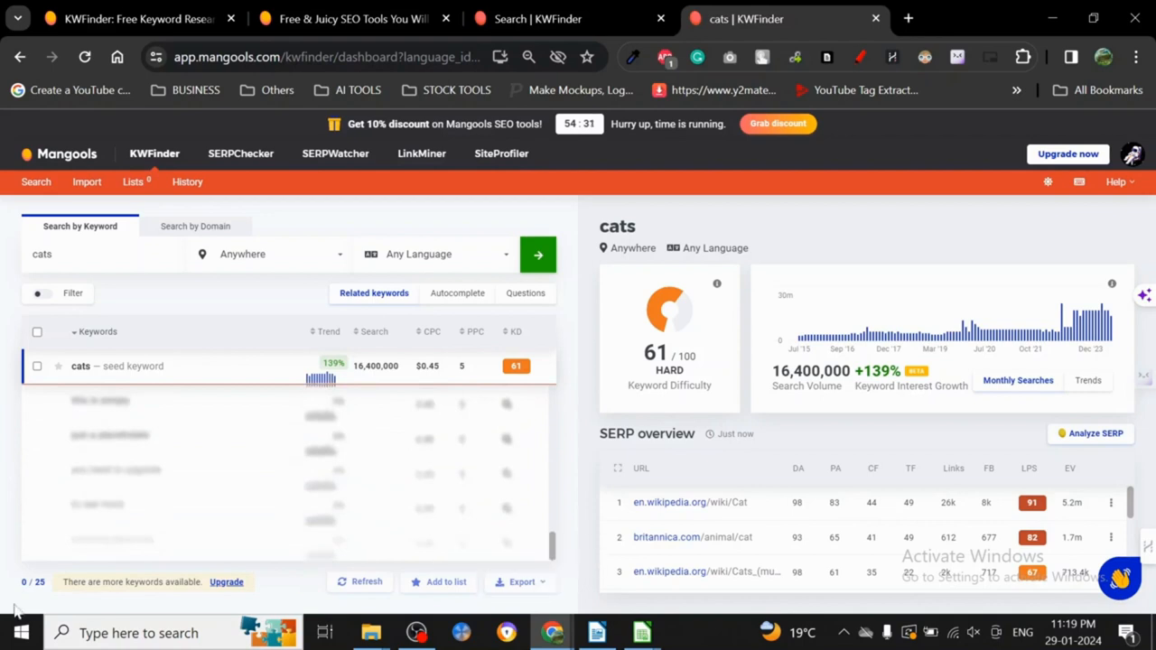
pyautogui.moveTo(664, 450)
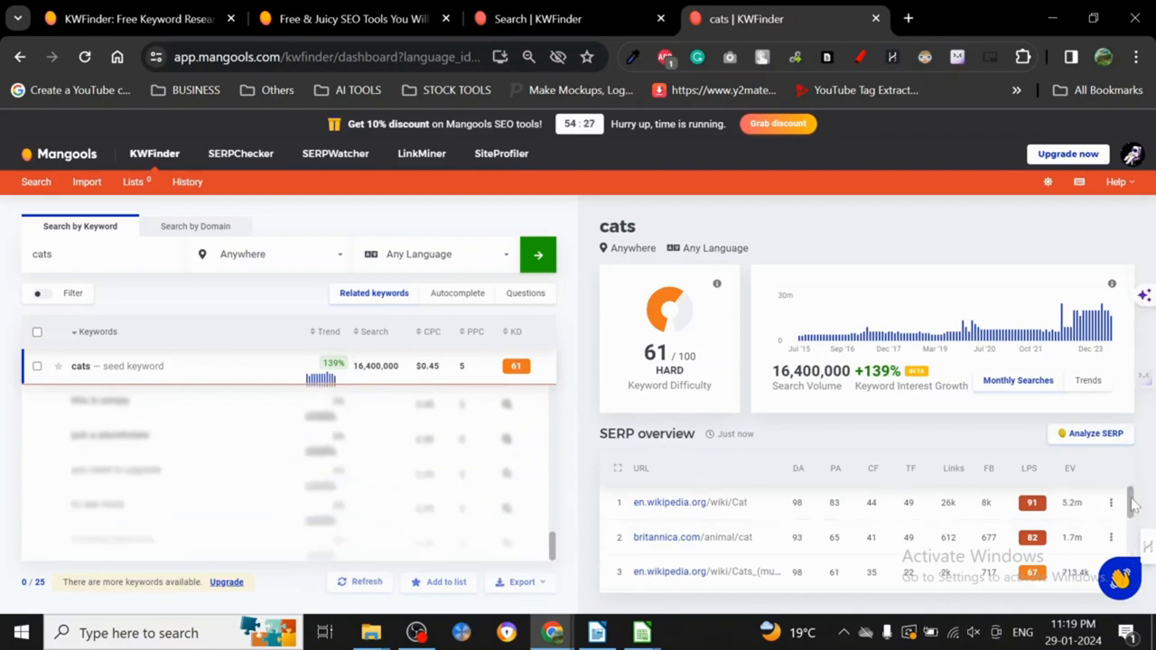
pyautogui.scroll(-3)
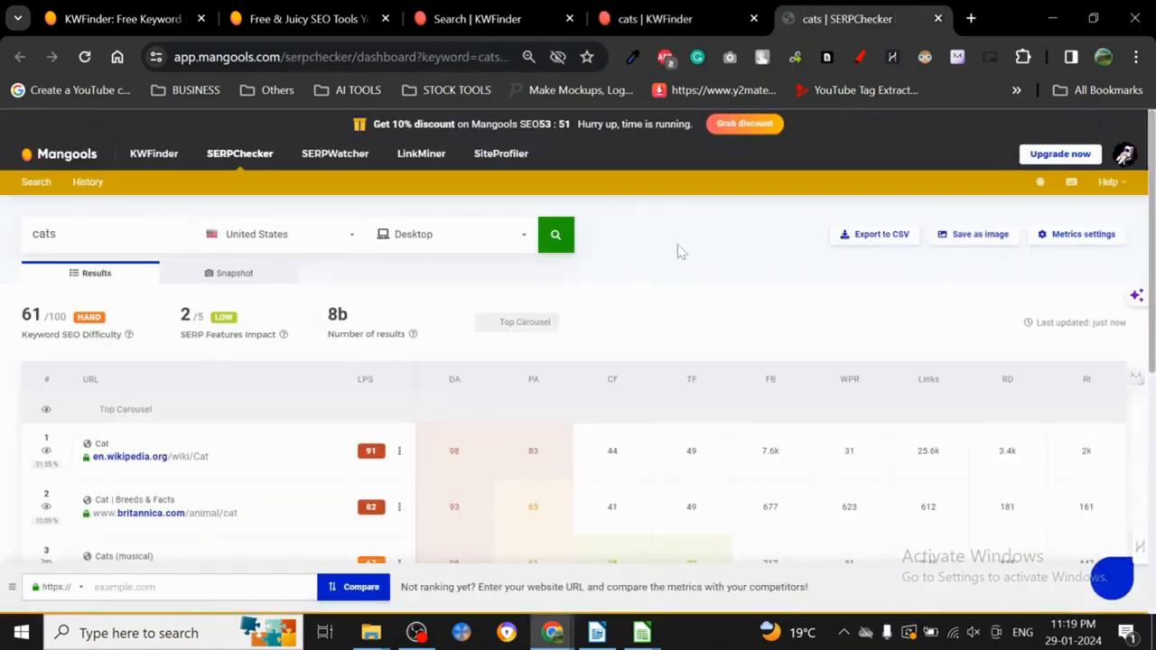
pyautogui.moveTo(876, 342)
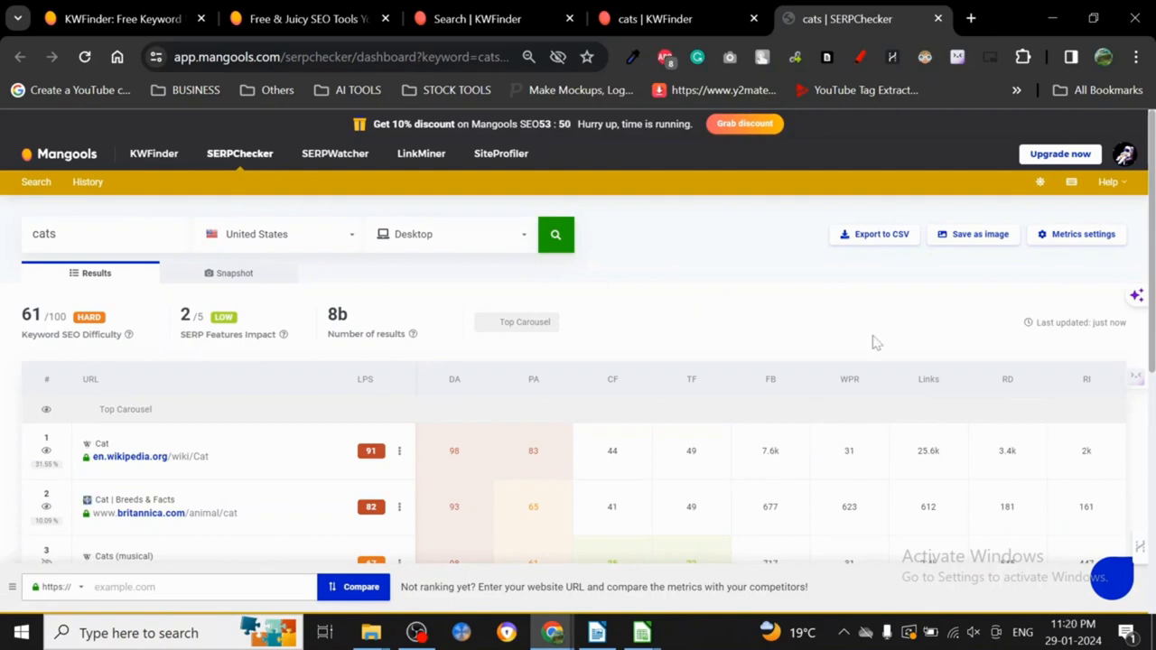
pyautogui.scroll(-3)
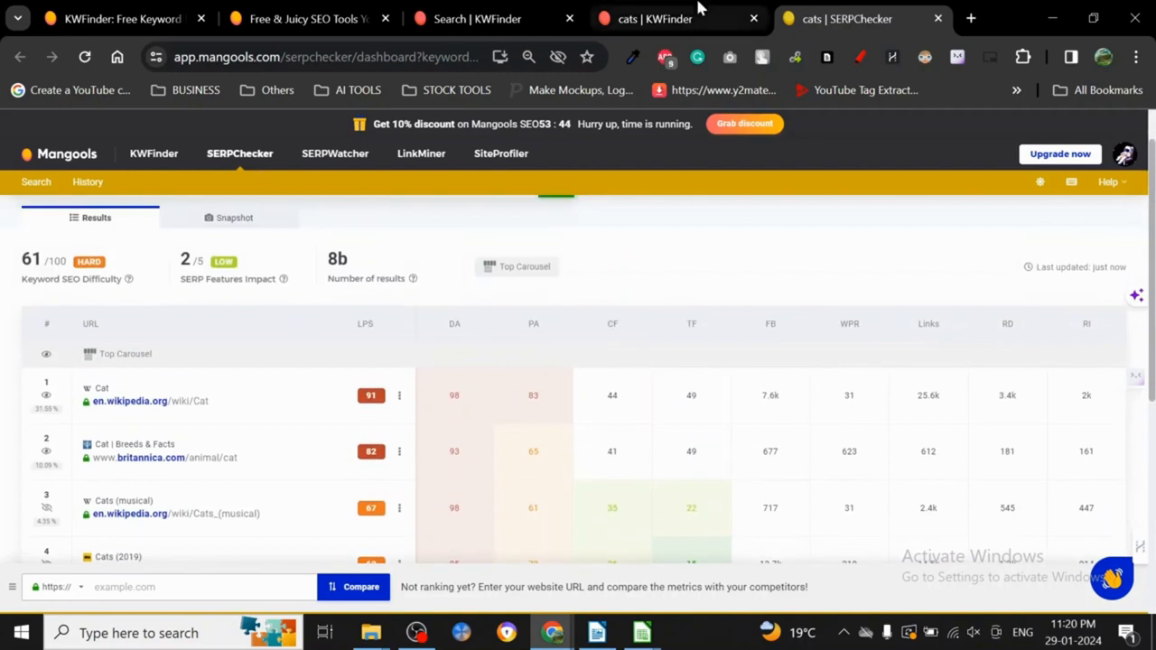
pyautogui.click(659, 18)
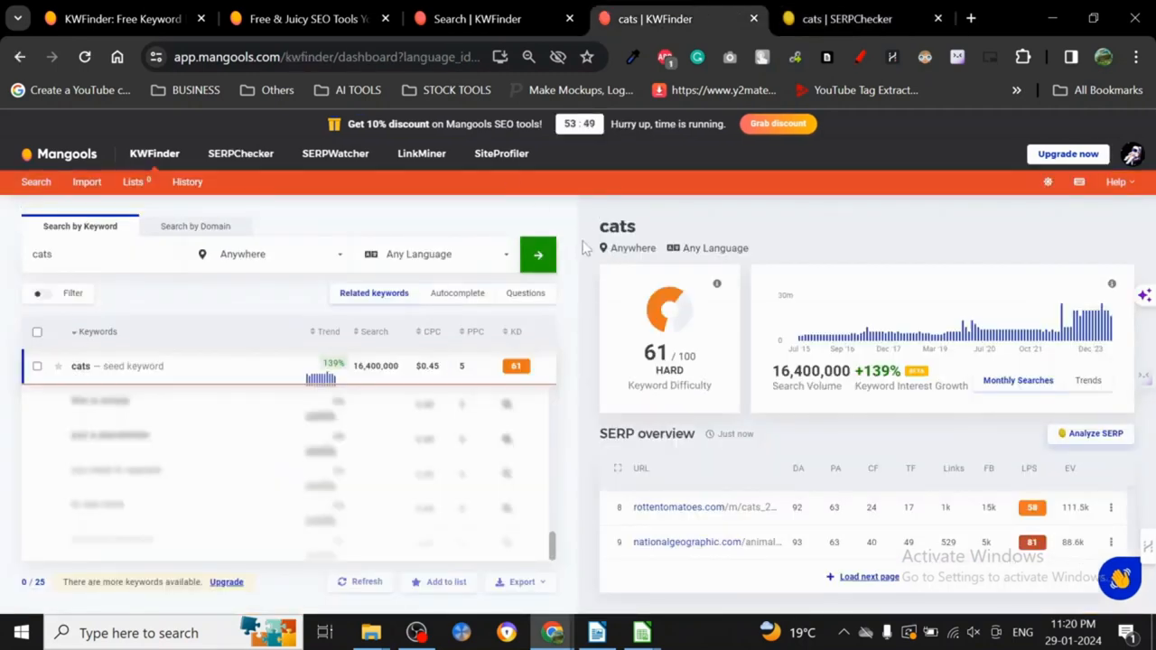
pyautogui.moveTo(590, 325)
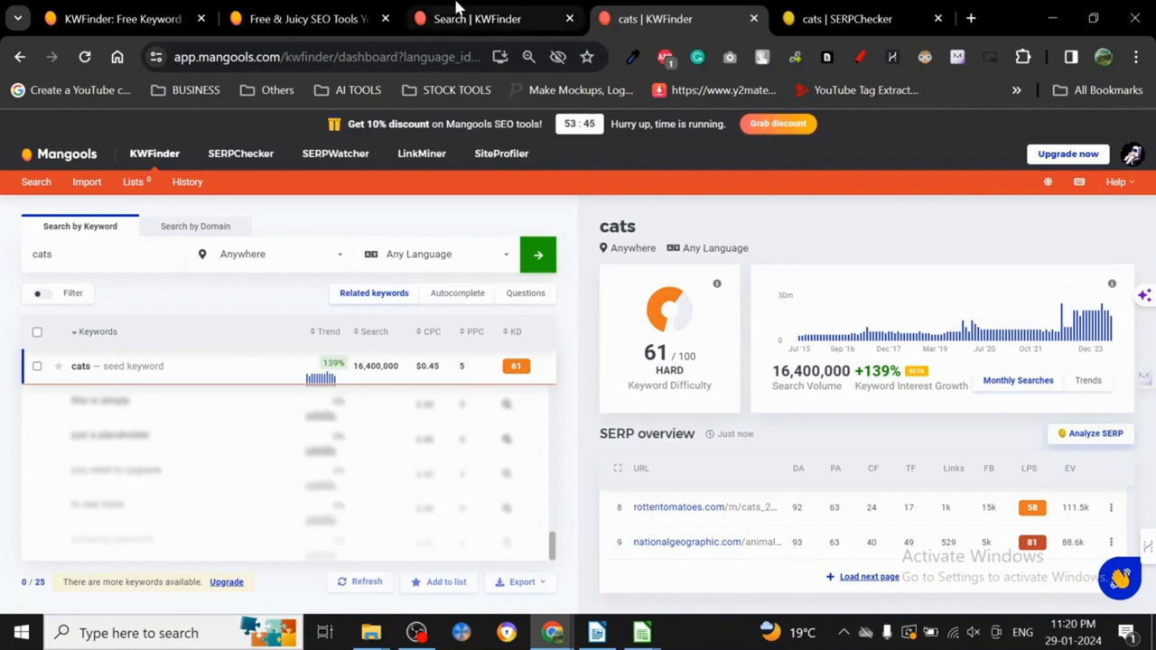
# Review all four Mangools plans and switch pricing to monthly ($29–$129 per month)
pyautogui.click(298, 18)
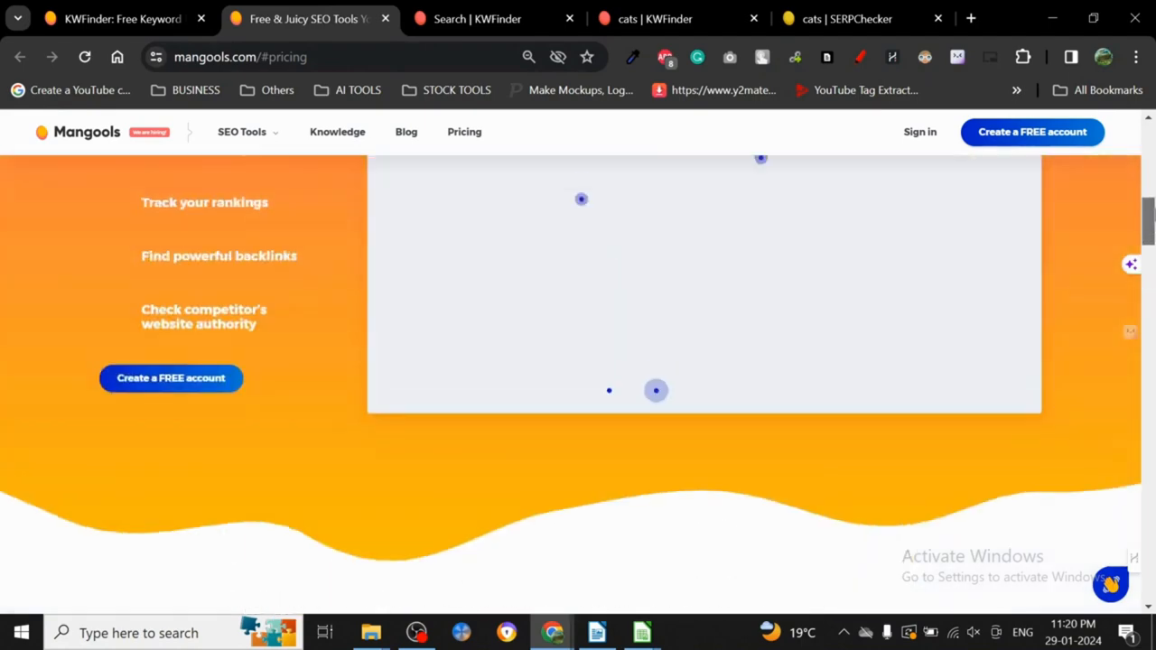
pyautogui.scroll(-3)
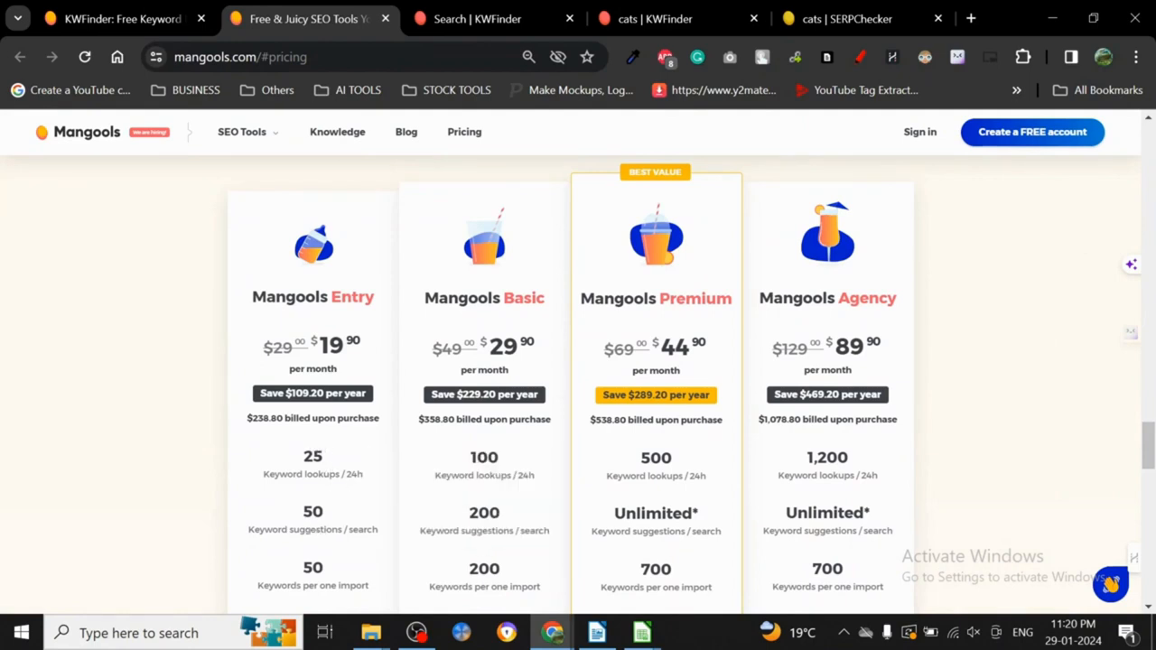
pyautogui.moveTo(312, 593)
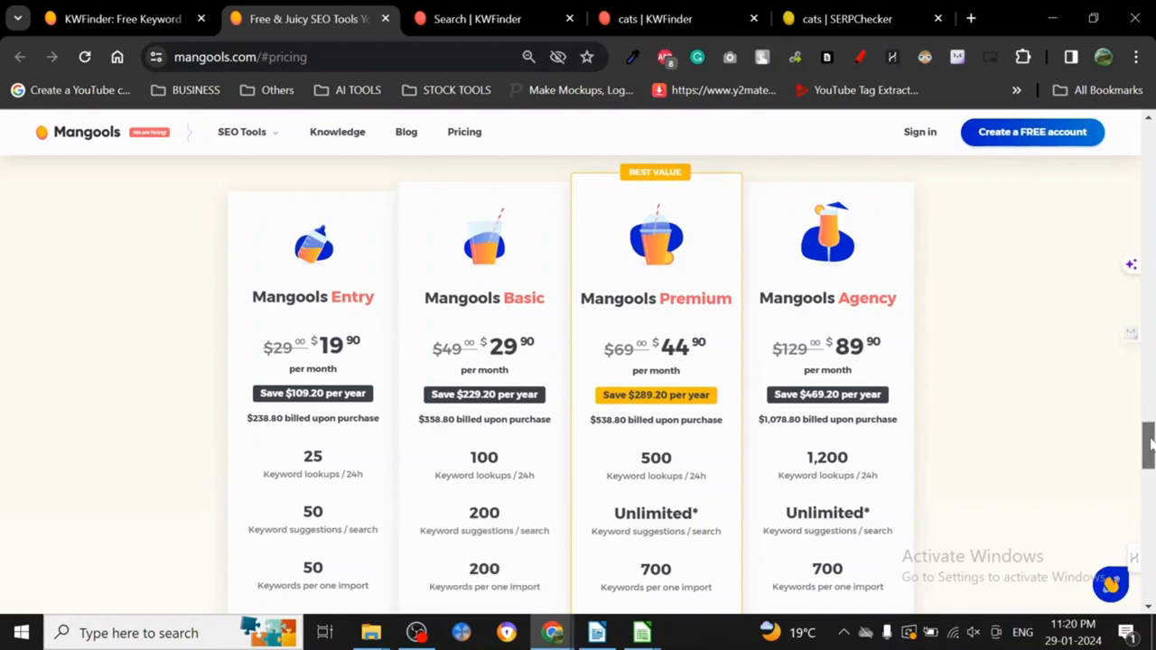
pyautogui.scroll(-3)
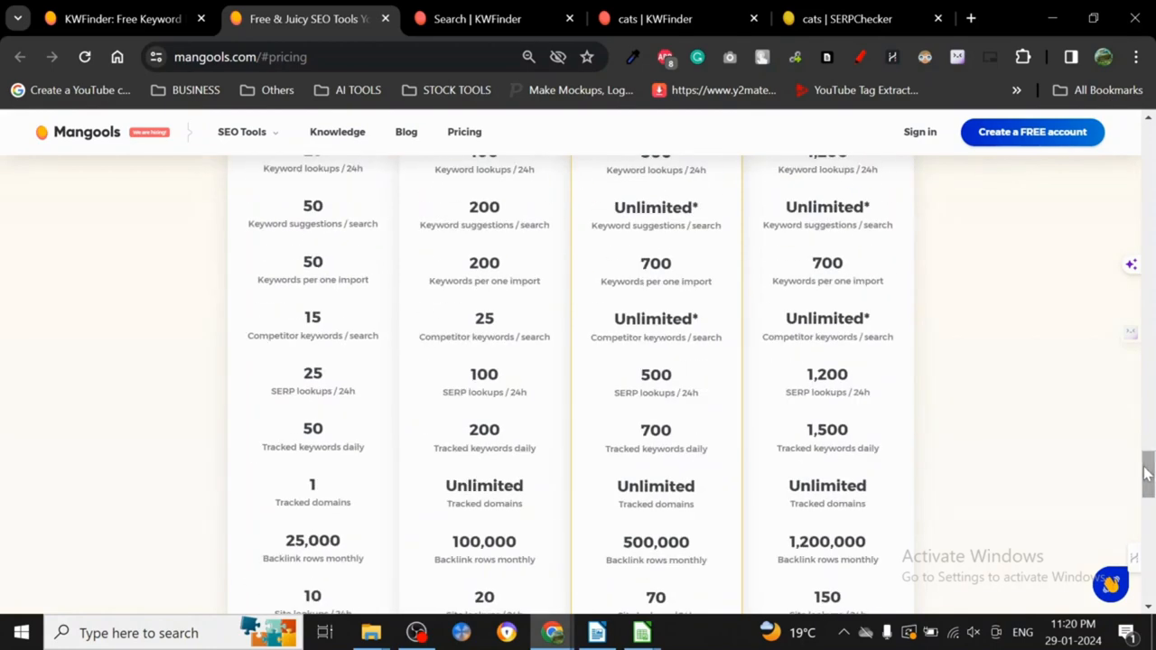
pyautogui.scroll(-3)
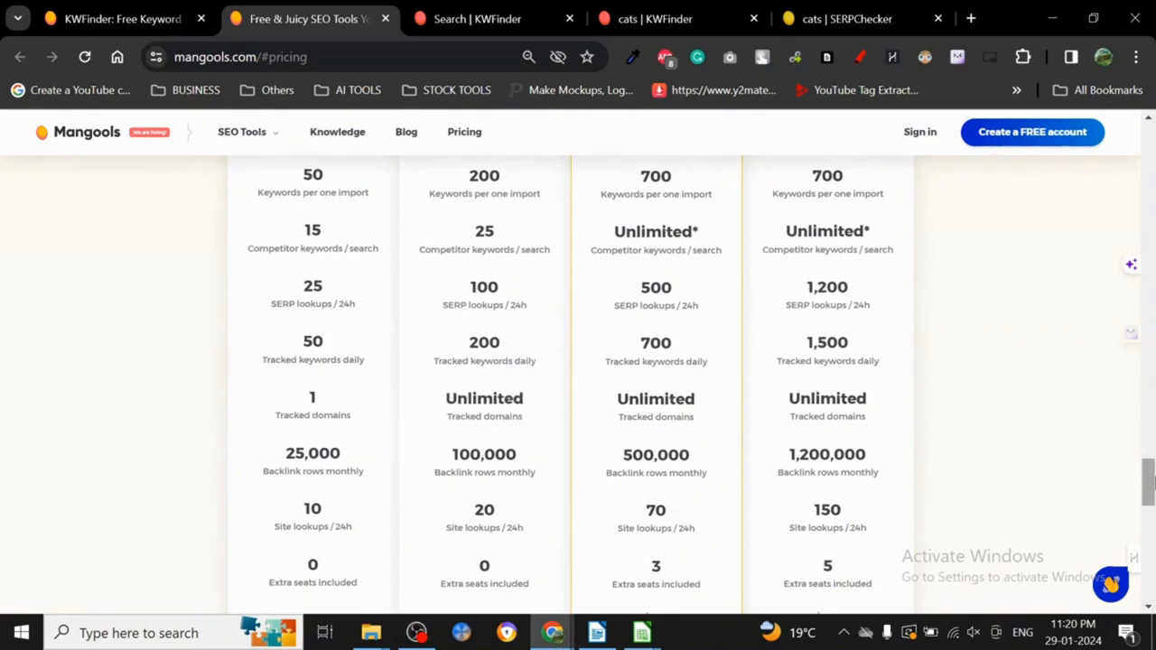
pyautogui.scroll(-3)
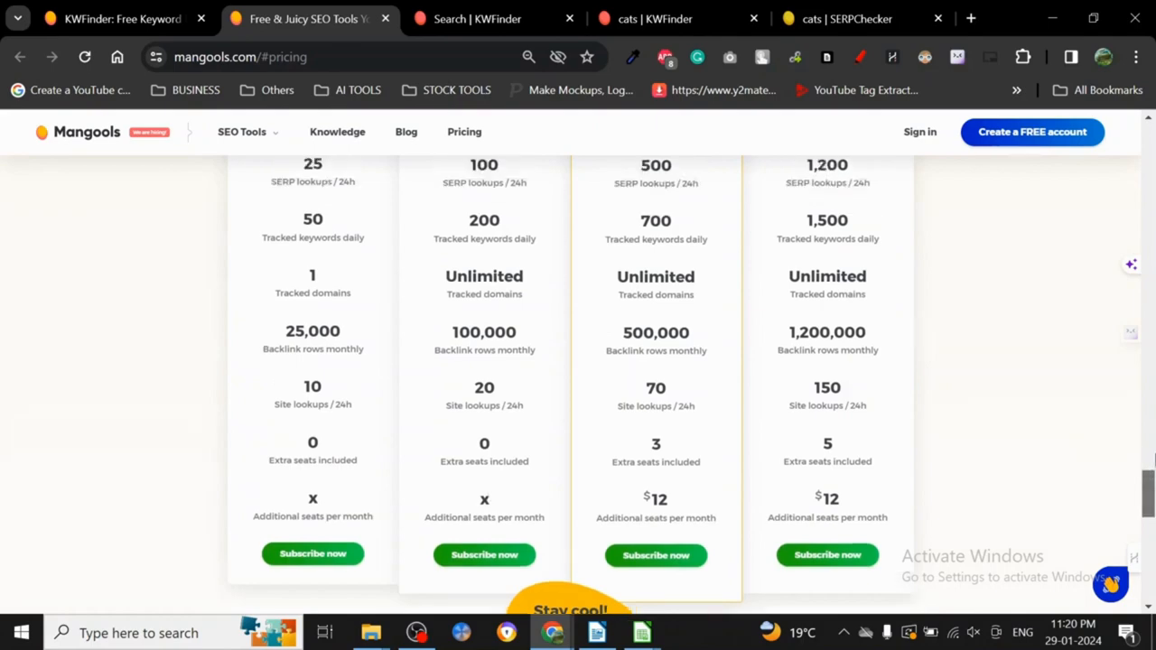
pyautogui.scroll(3)
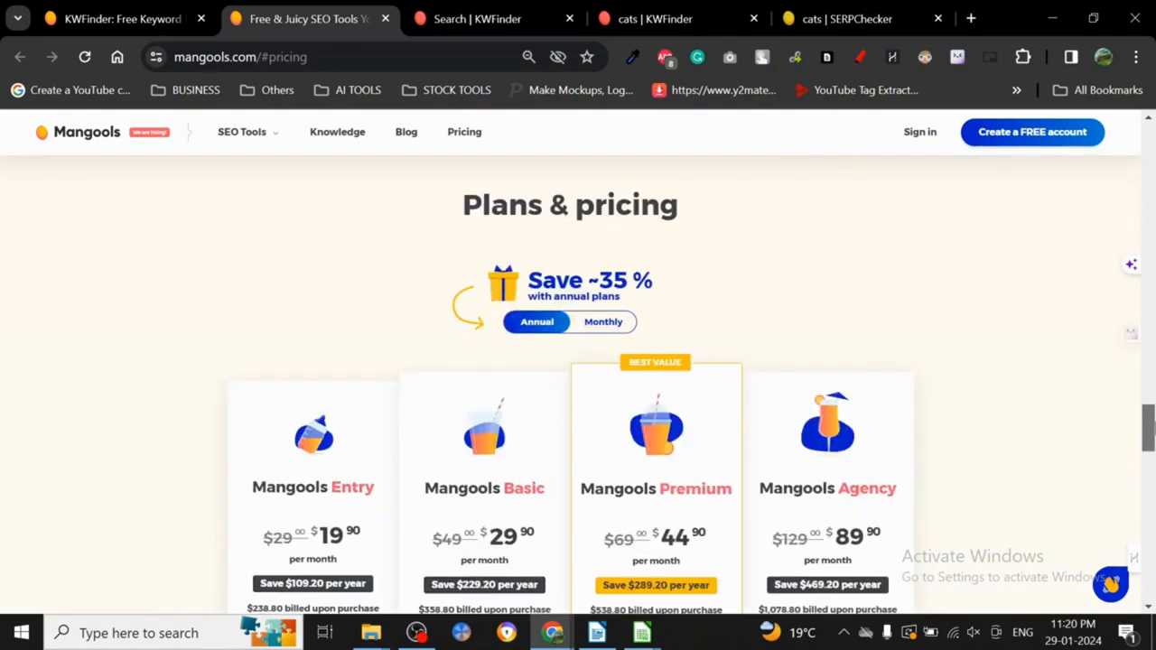
pyautogui.click(602, 322)
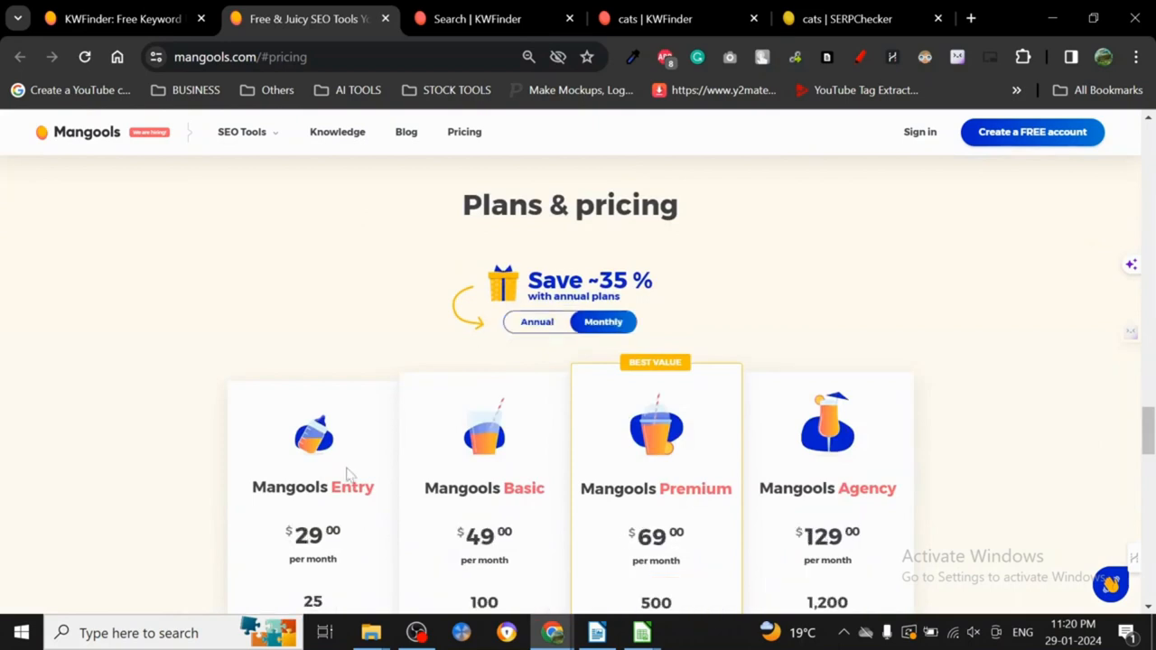
pyautogui.moveTo(322, 560)
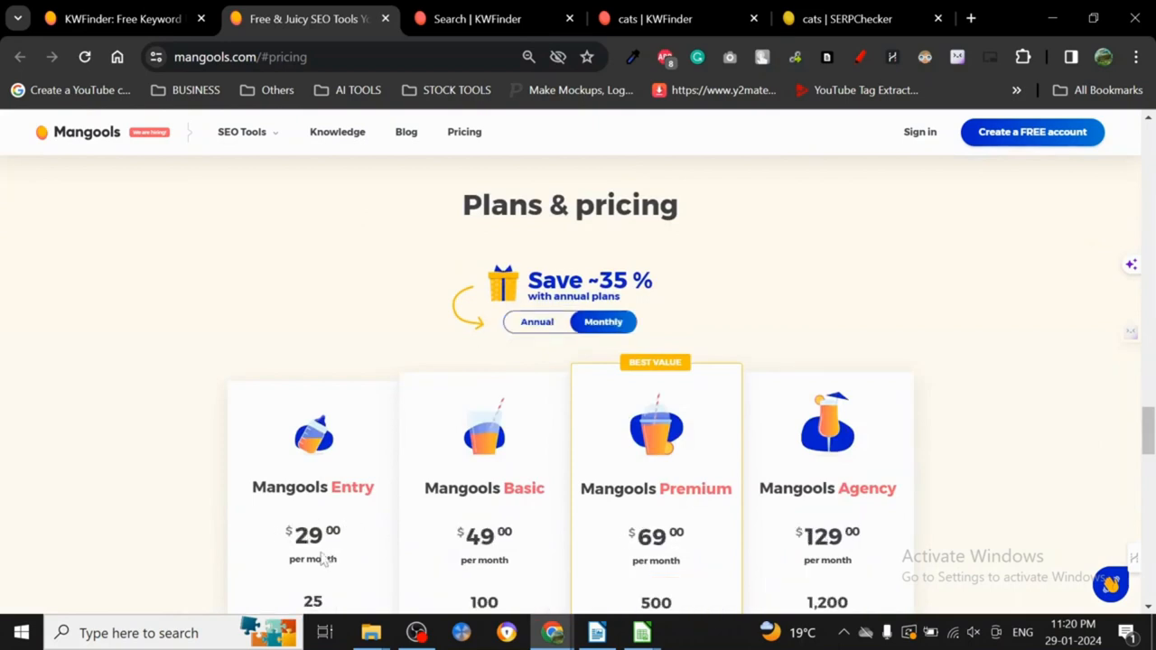
pyautogui.moveTo(447, 212)
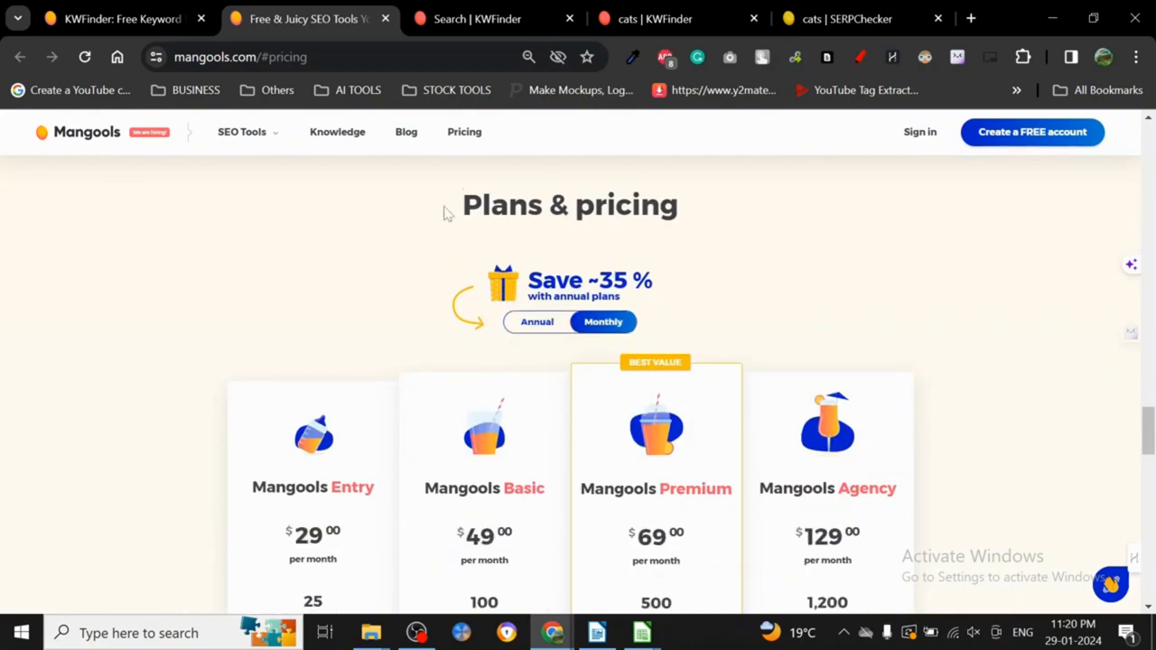
pyautogui.moveTo(468, 171)
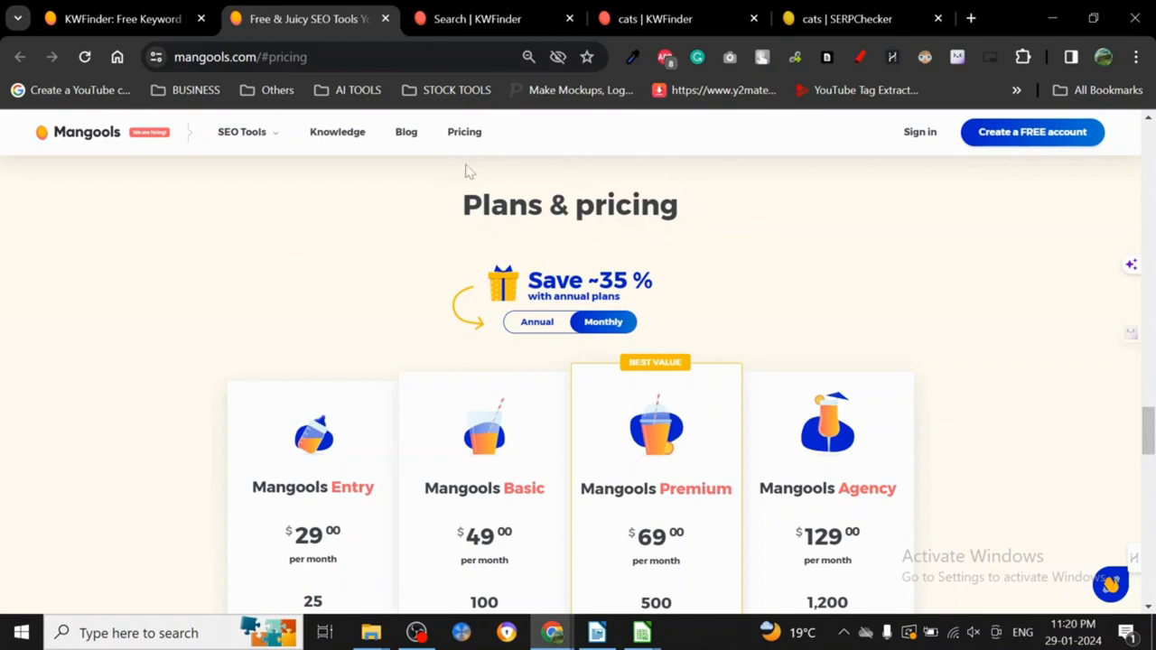
pyautogui.moveTo(684, 216)
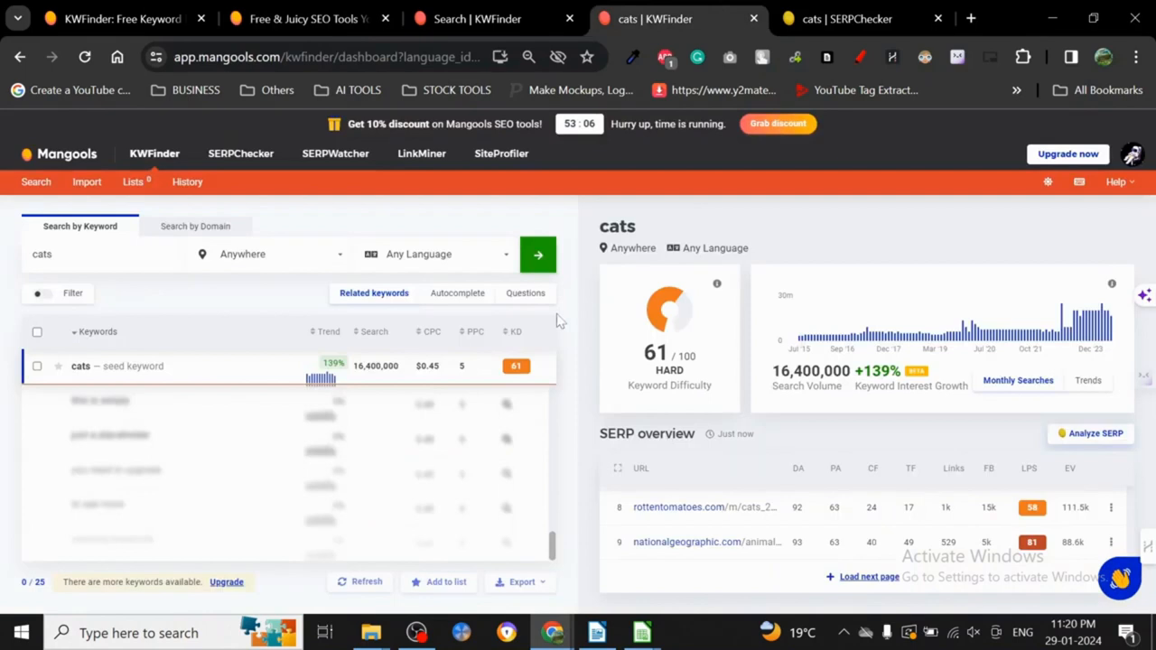
pyautogui.moveTo(593, 244)
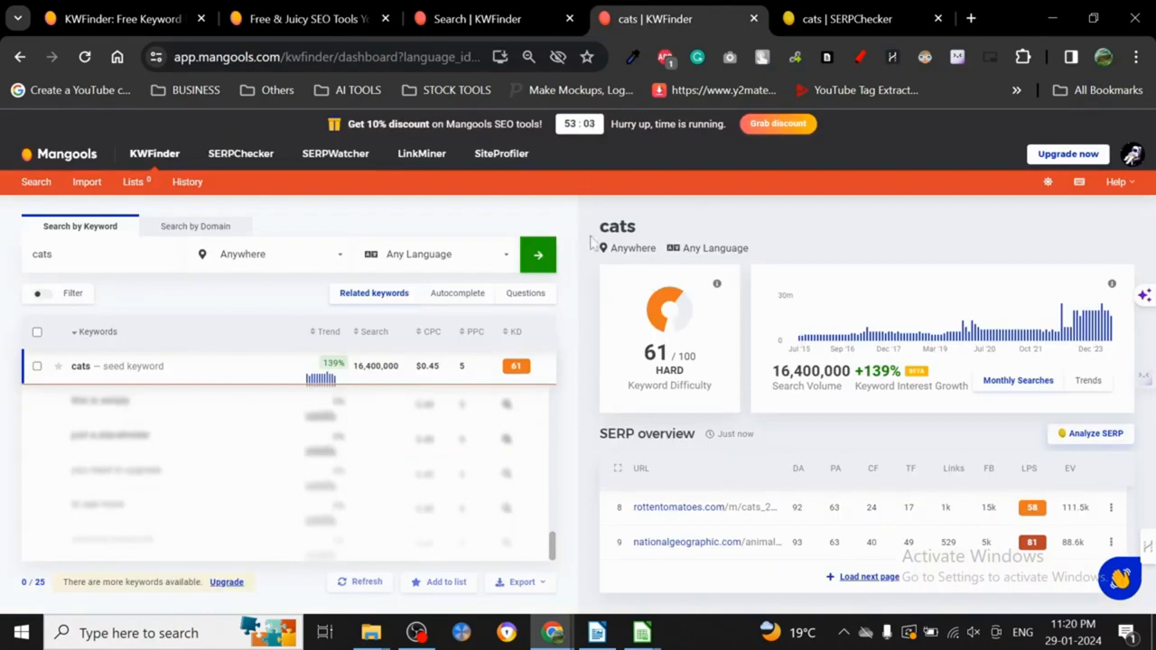
# Bring up the cats SERPChecker table and scroll down to result 8, rottentomatoes.com
pyautogui.click(844, 18)
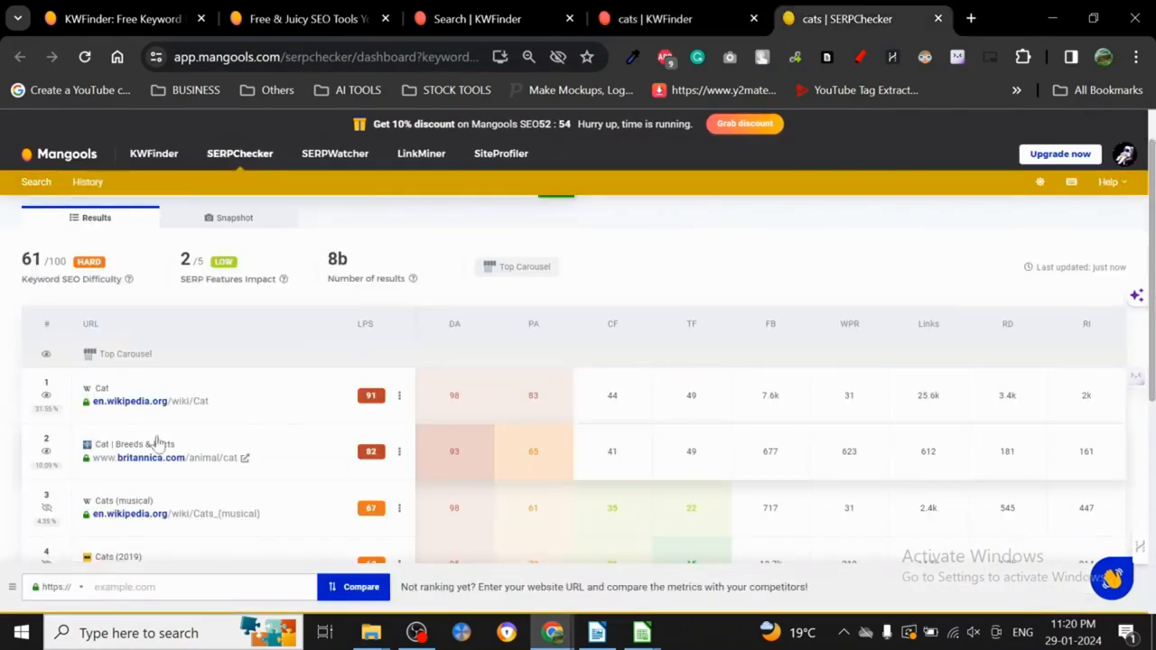
pyautogui.scroll(-3)
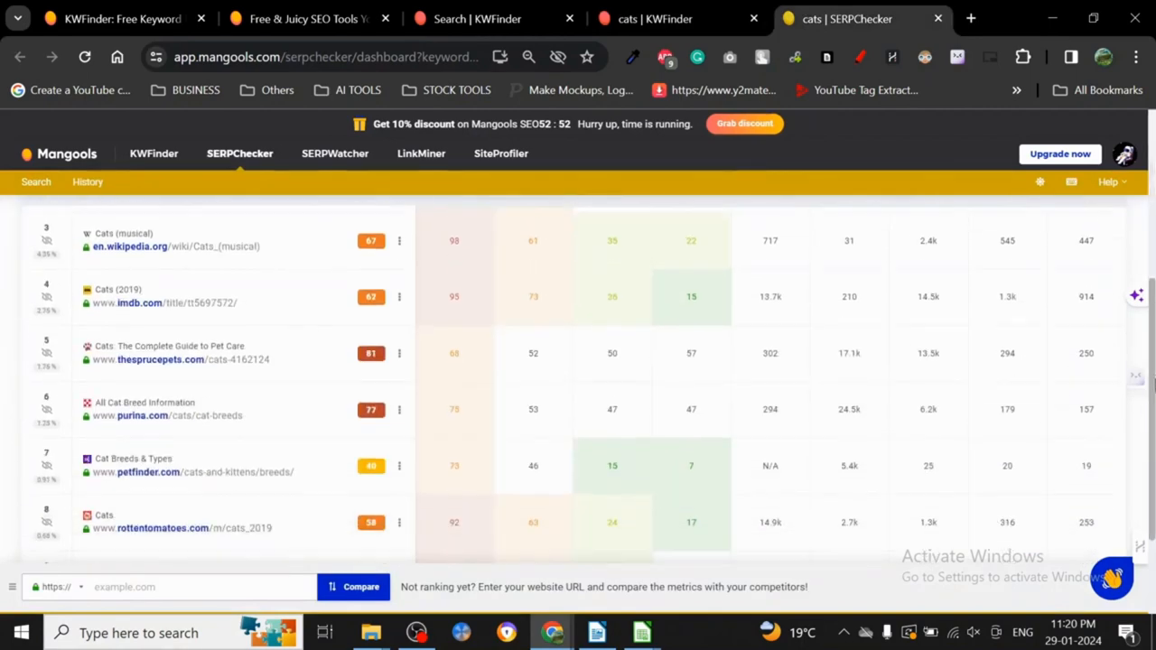
pyautogui.scroll(-3)
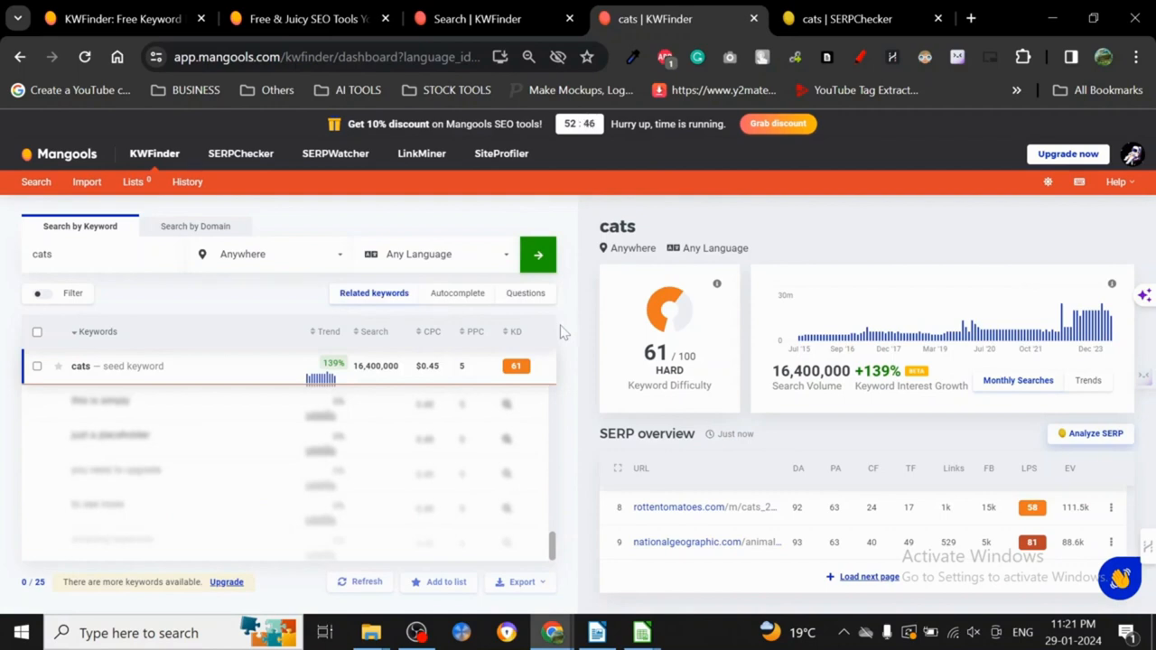
pyautogui.moveTo(296, 217)
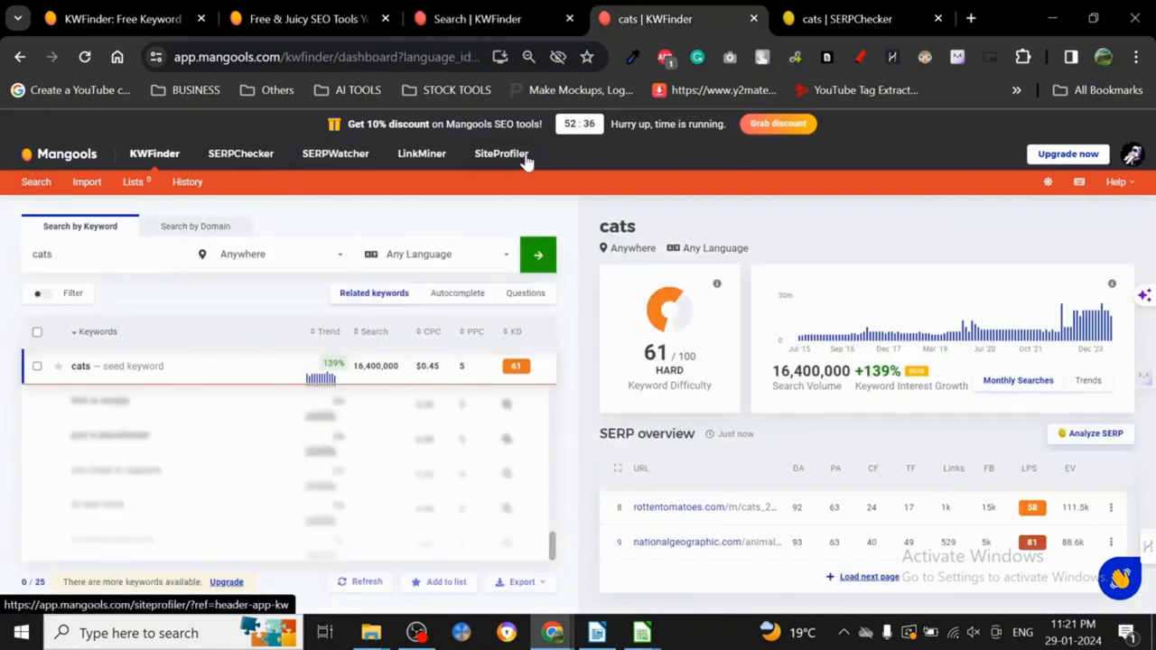
pyautogui.moveTo(251, 157)
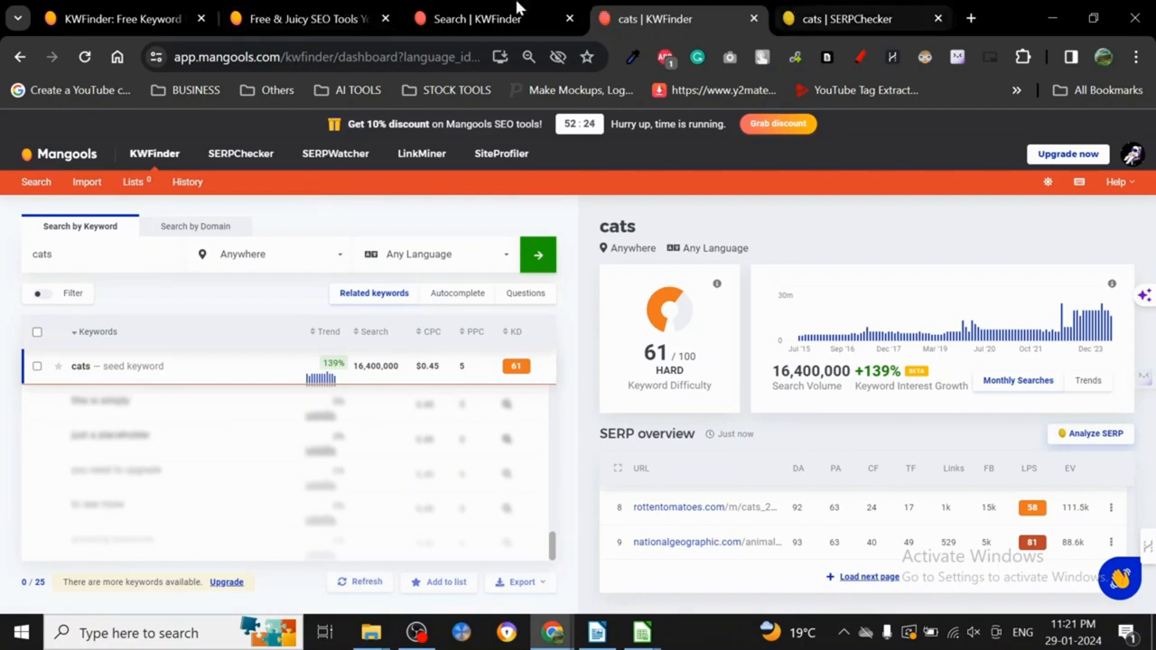
# Glance at the monthly pricing plans between visits to the empty KWFinder search page
pyautogui.click(476, 18)
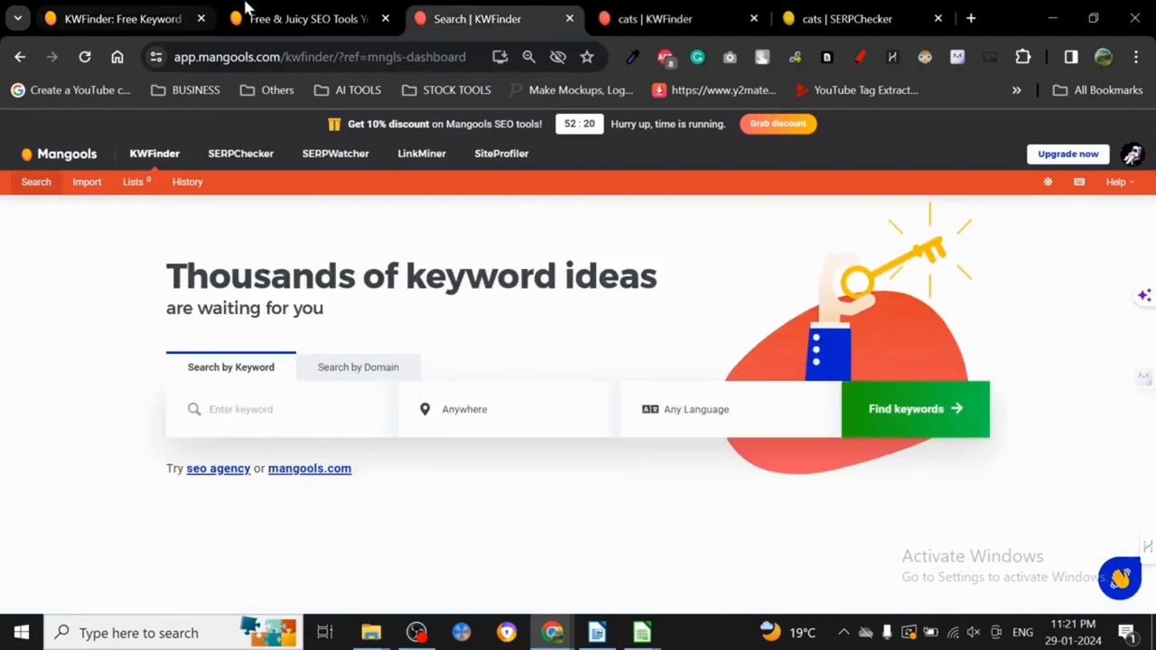
pyautogui.click(302, 19)
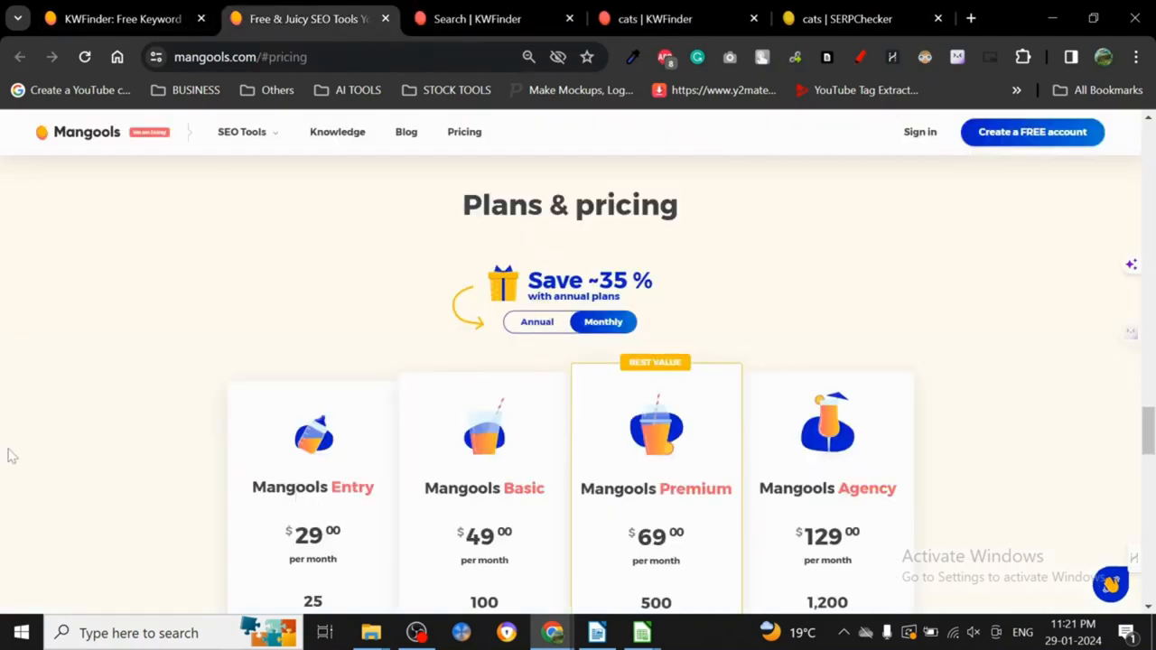
pyautogui.moveTo(154, 537)
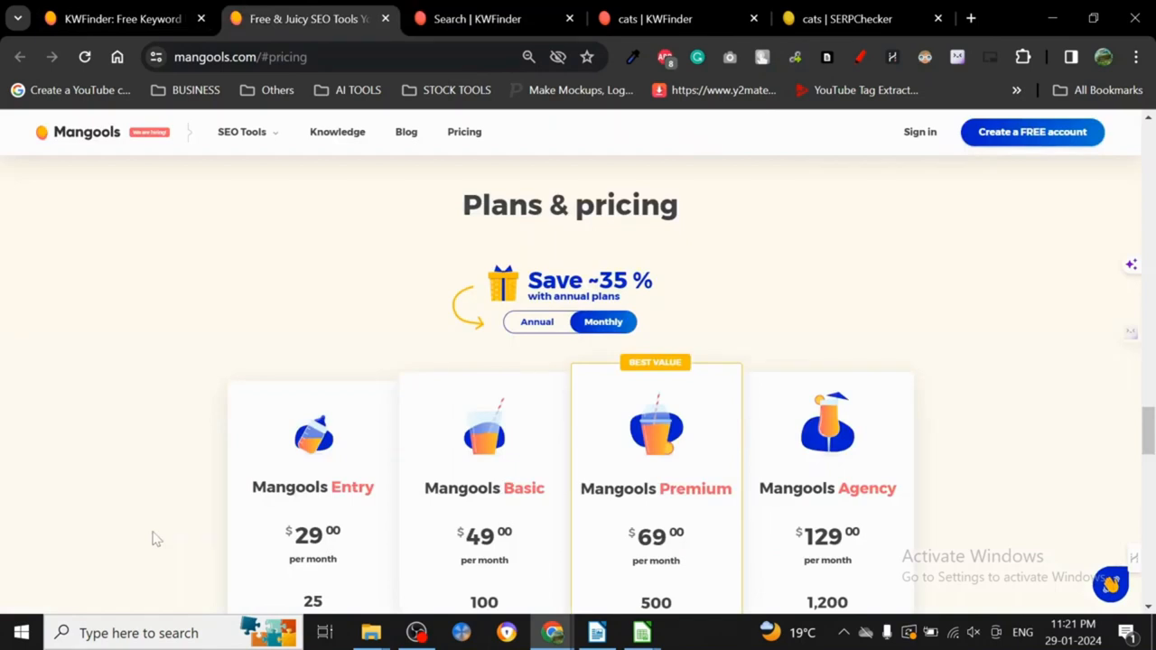
pyautogui.click(472, 19)
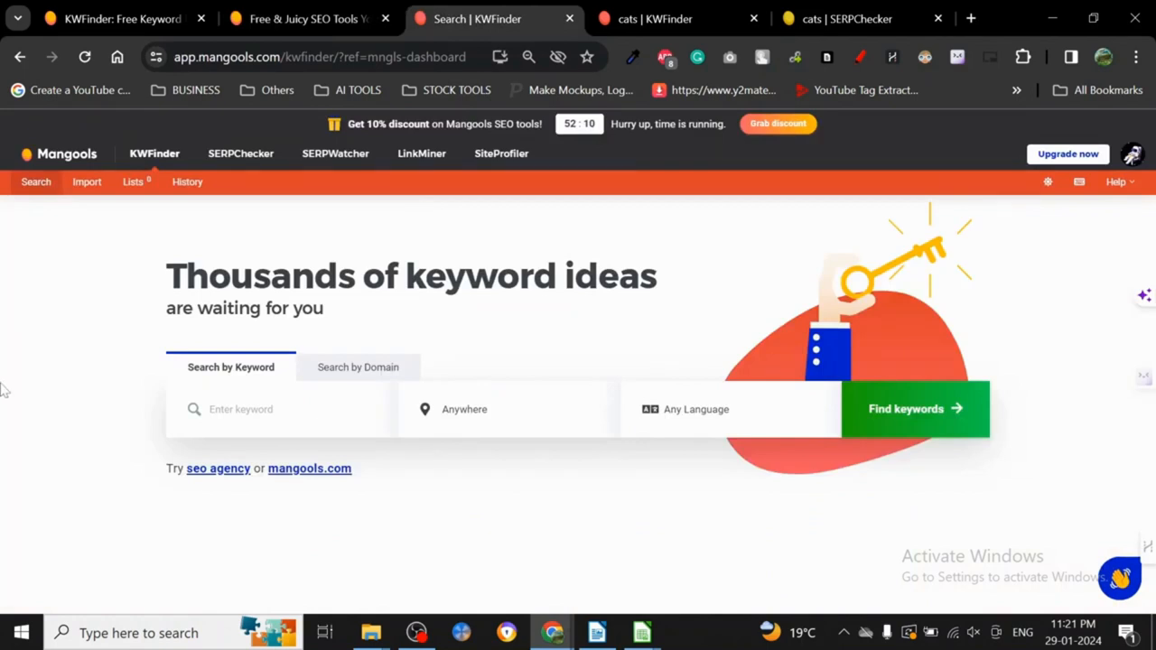